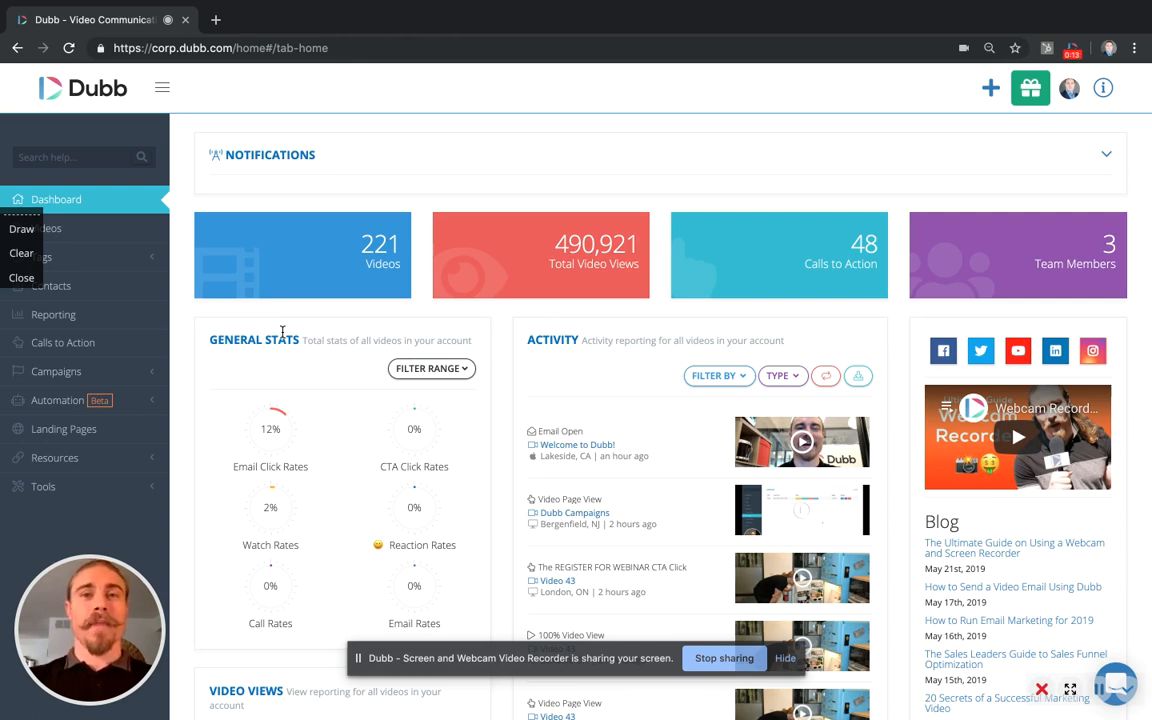
# - In Dubb settings, configure the Dubb Zapier Integration to reach the Zapier invite page
pyautogui.click(1069, 88)
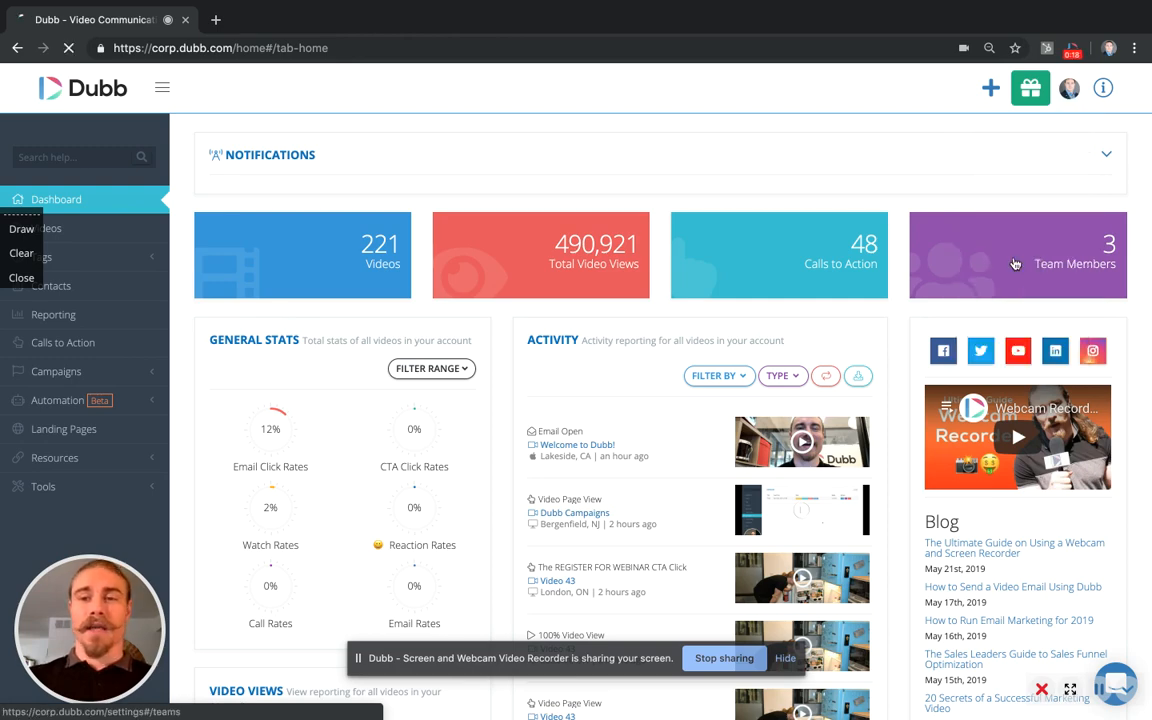
pyautogui.click(58, 374)
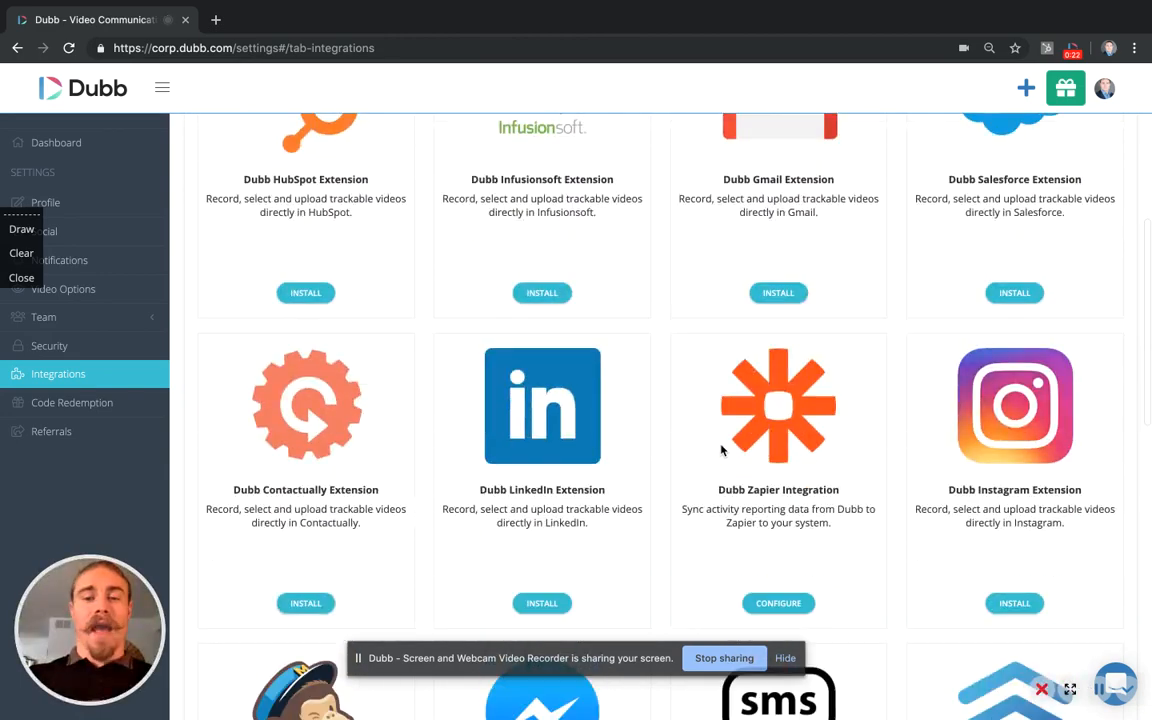
pyautogui.scroll(-3)
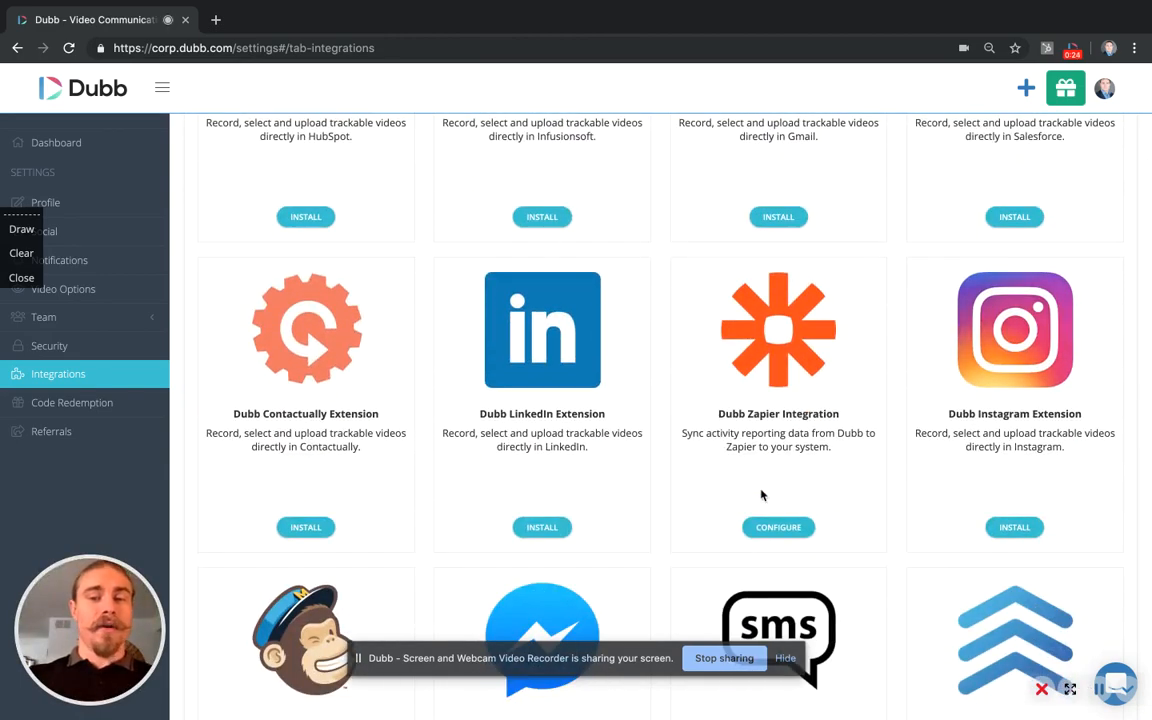
pyautogui.click(778, 527)
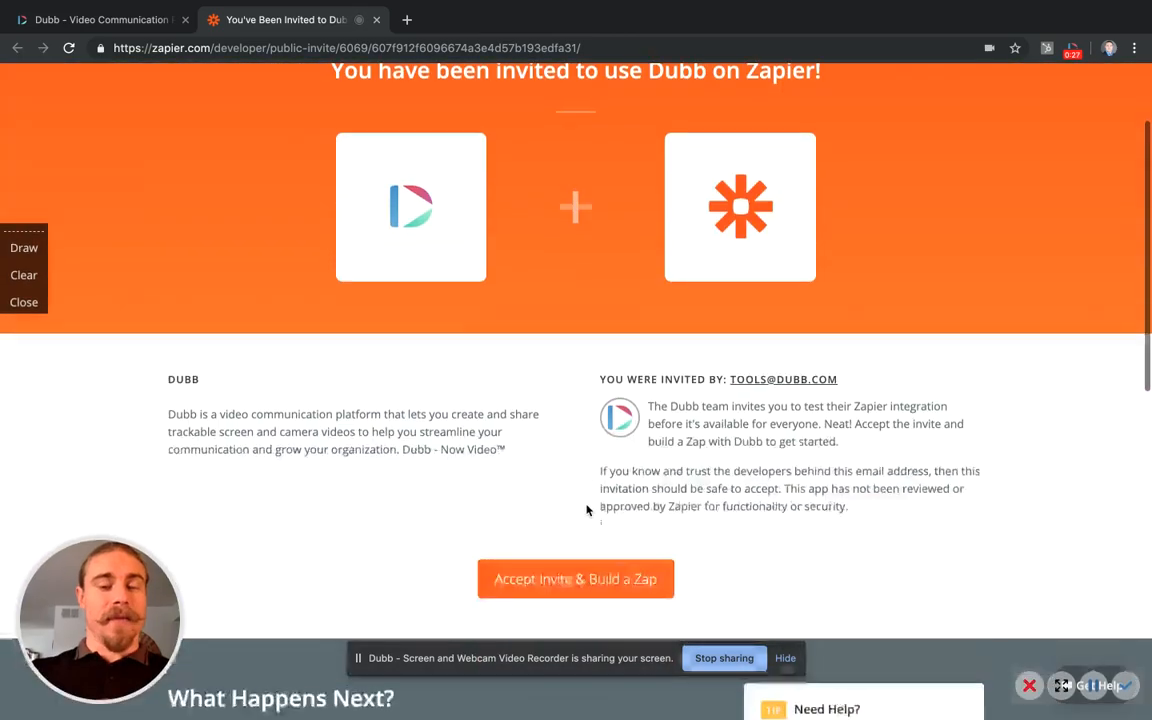
# - Accept the Dubb invite on Zapier and start a new Zap
pyautogui.click(575, 578)
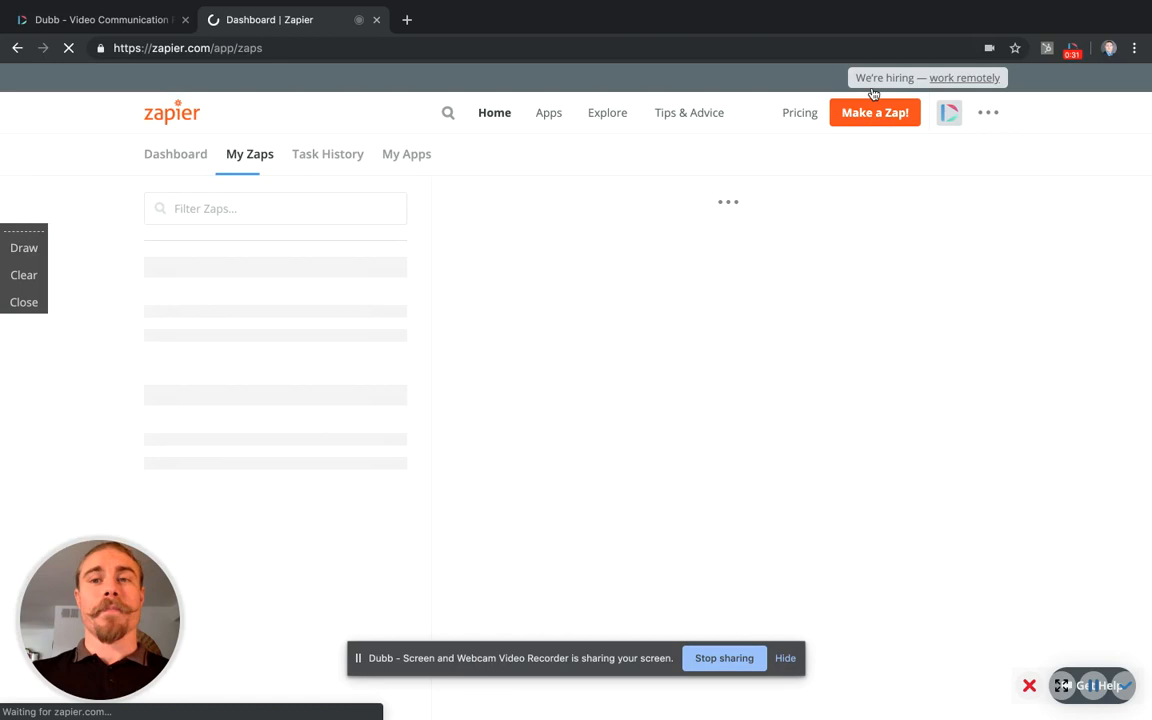
pyautogui.click(874, 112)
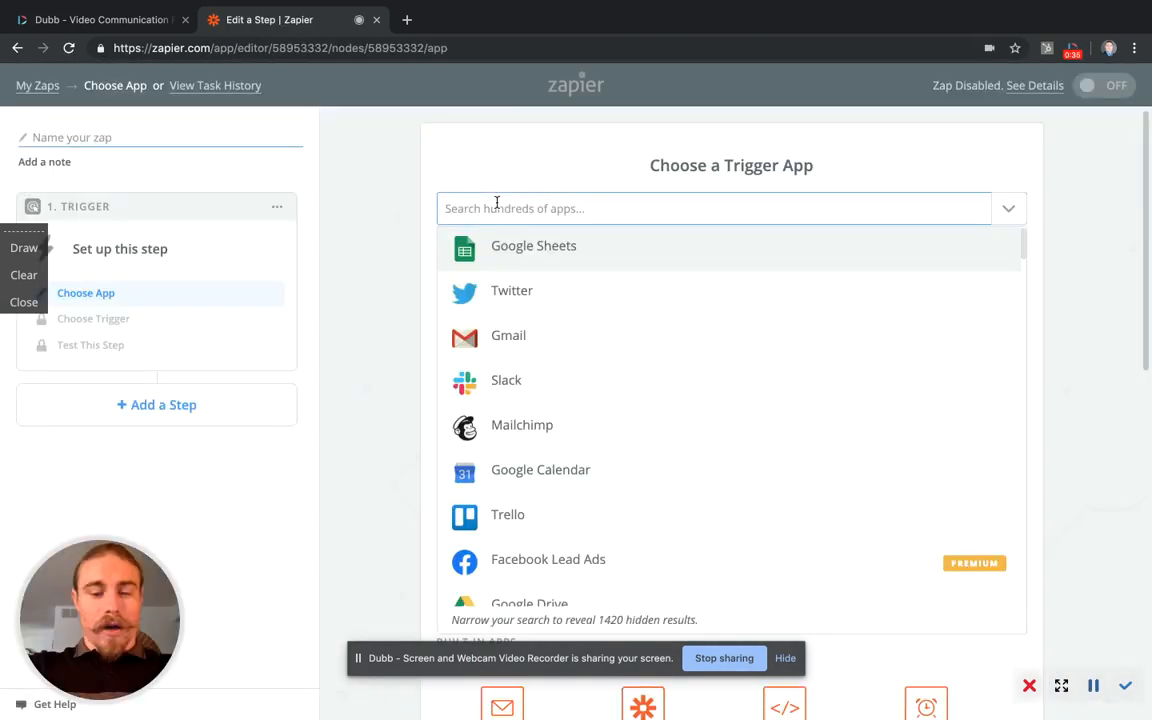
# - Set the trigger to HubSpot CRM New Contact with the existing hub account and sample Contact A
pyautogui.write('hubspot')
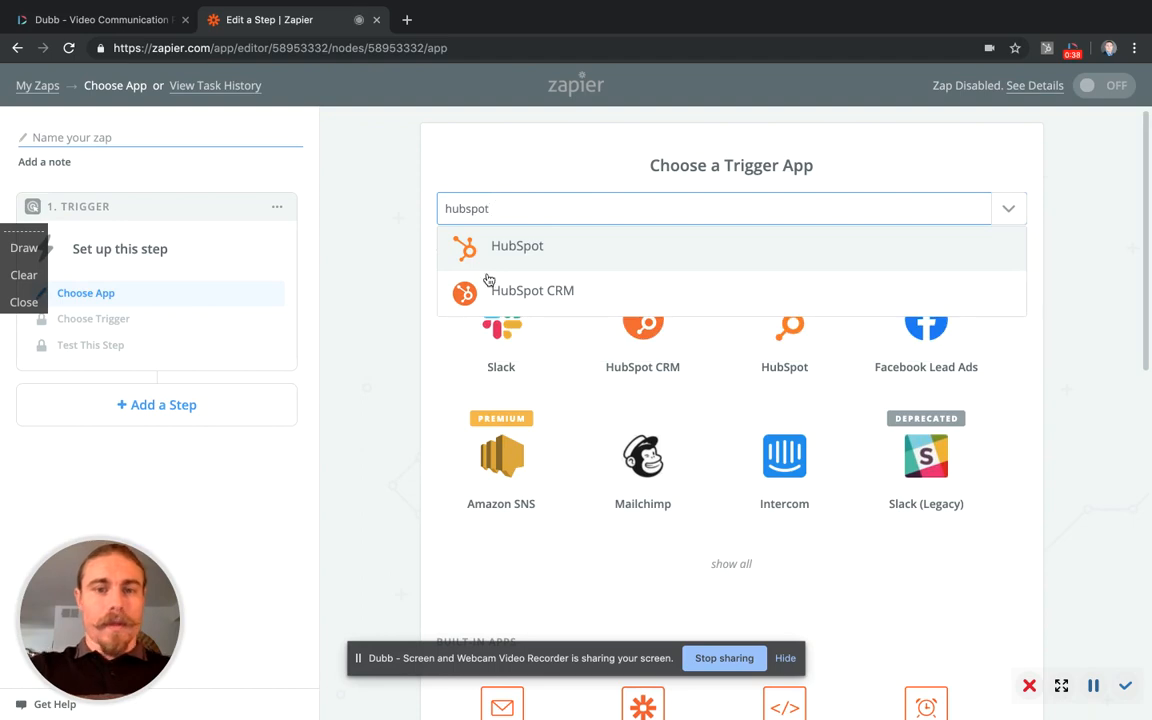
pyautogui.click(531, 290)
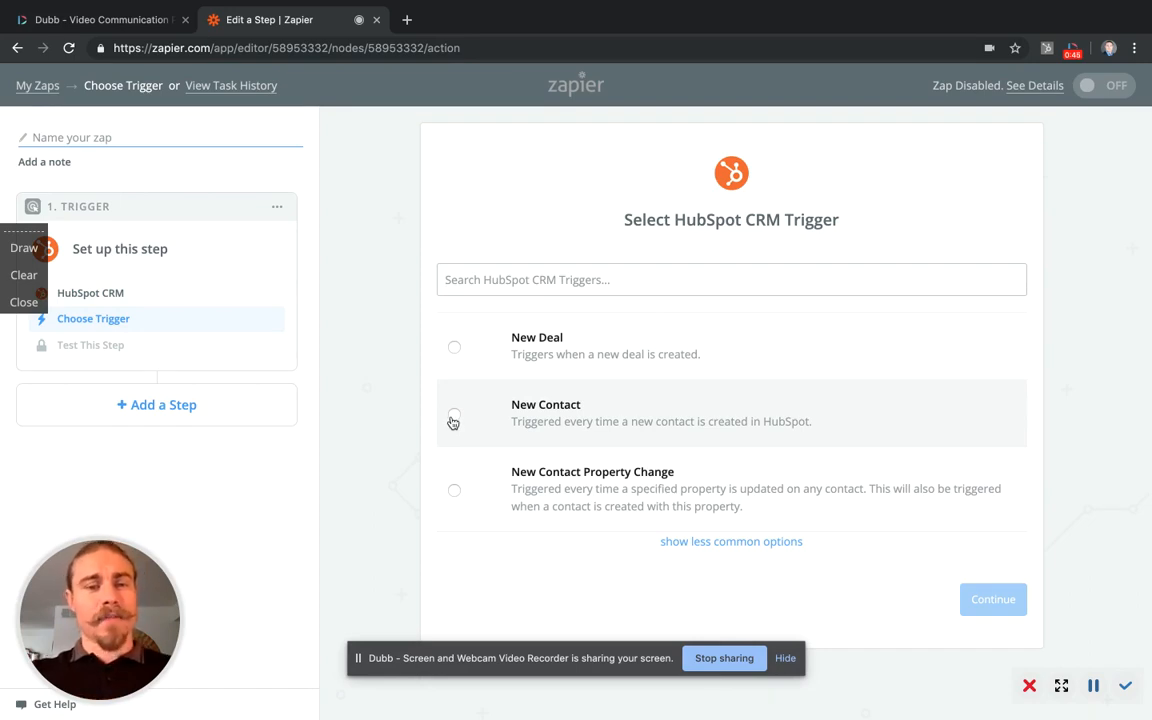
pyautogui.click(454, 414)
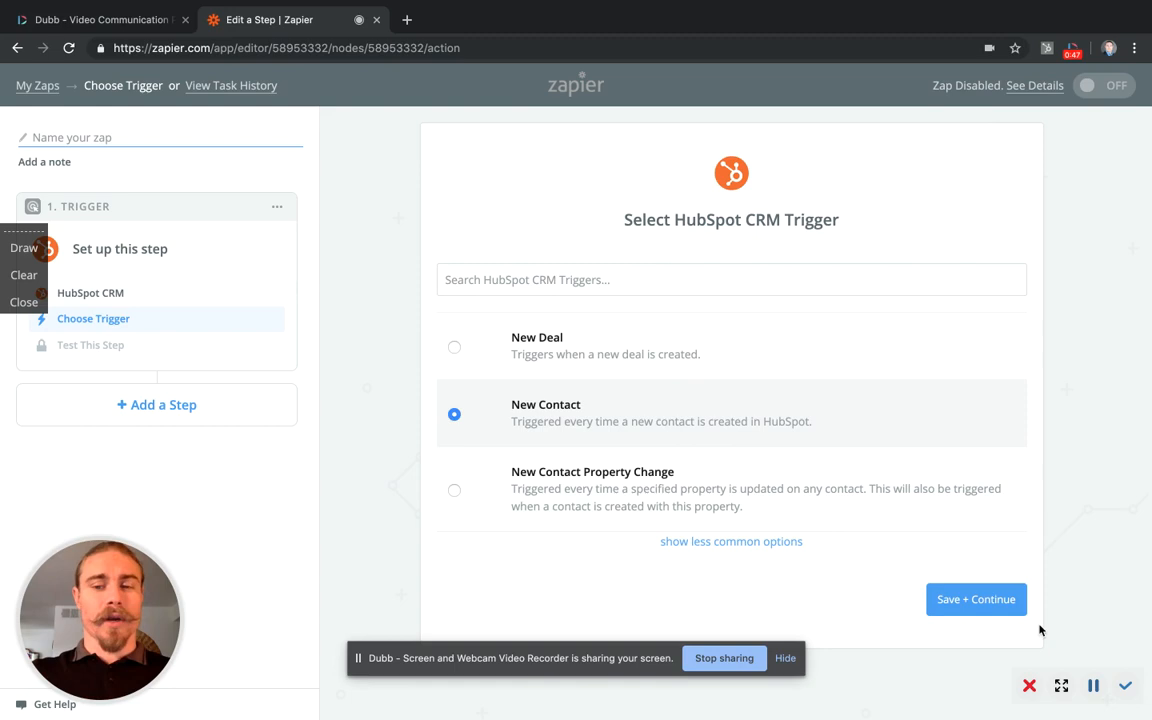
pyautogui.click(975, 599)
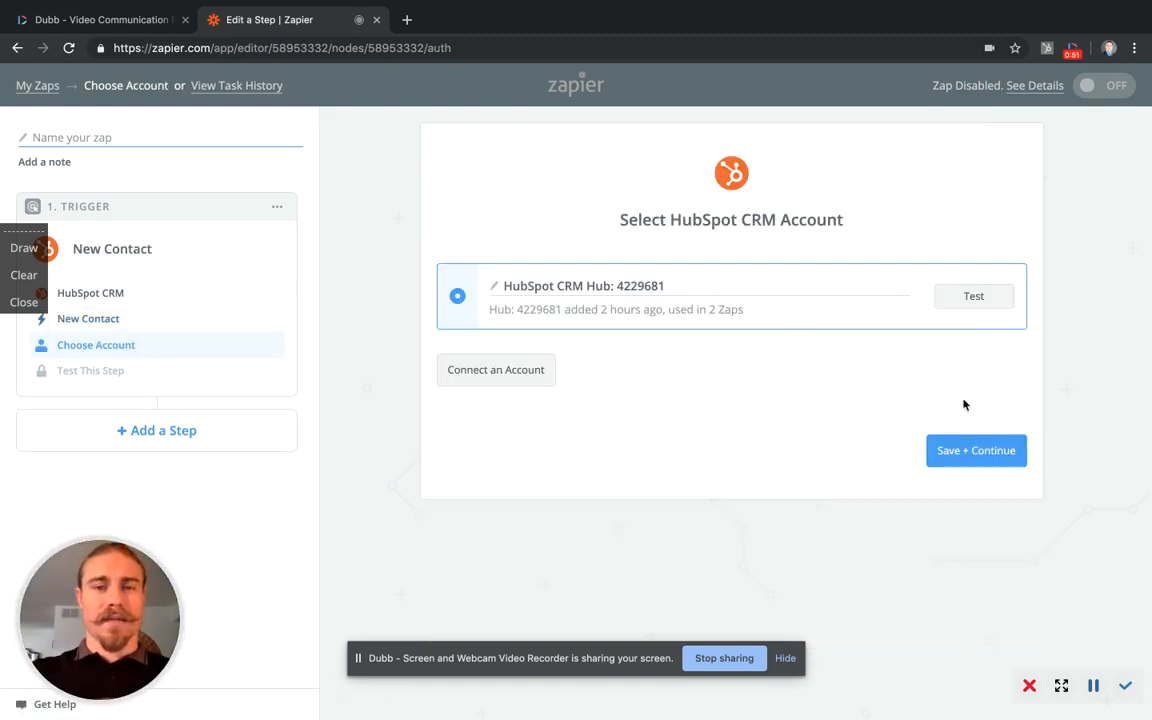
pyautogui.click(975, 450)
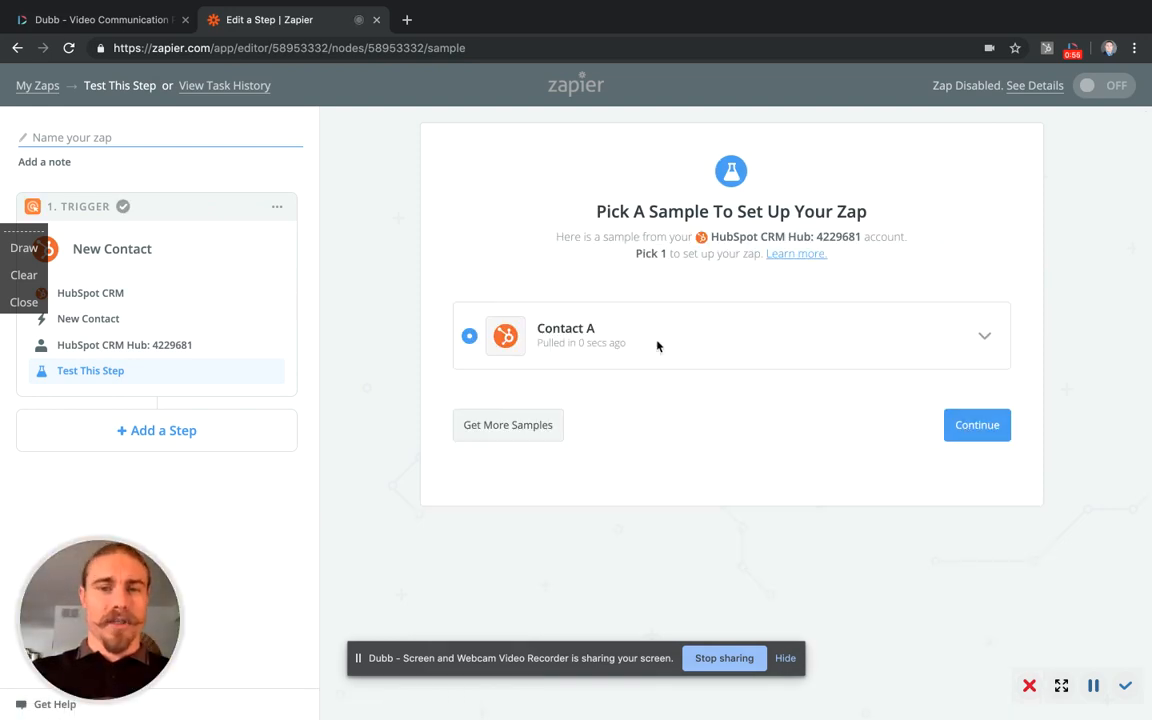
pyautogui.click(976, 424)
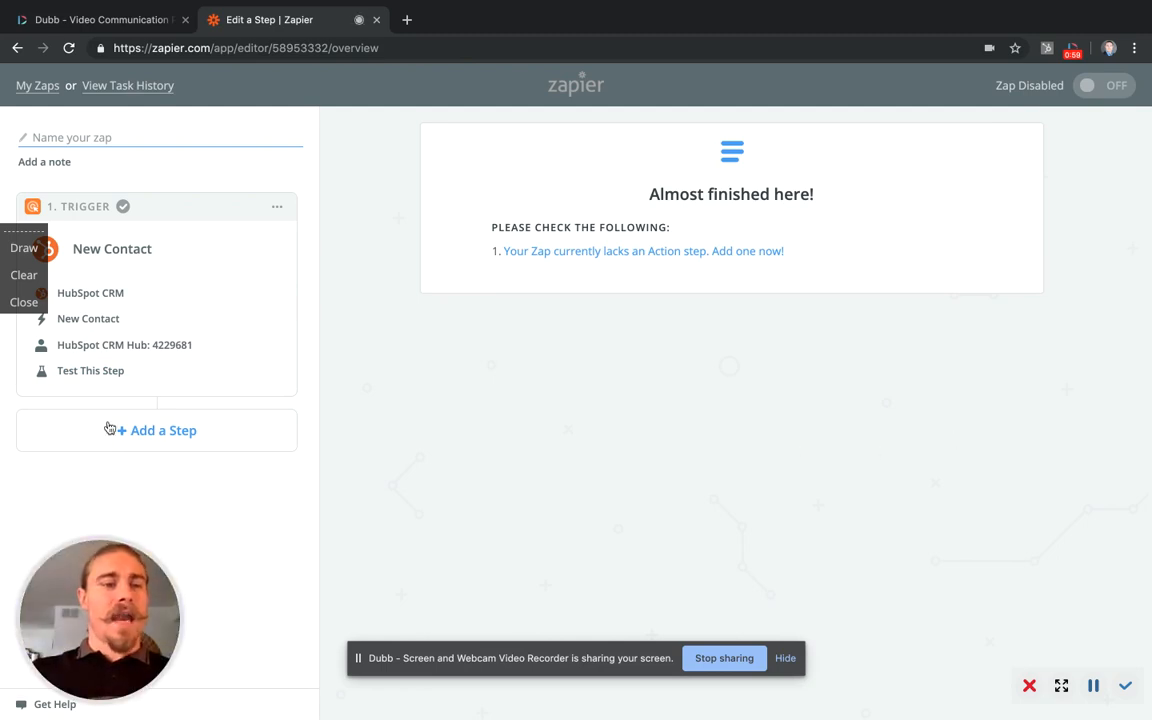
# - Add a Dubb (1.0.0) Create Contact action using the connected Dubb account
pyautogui.click(163, 430)
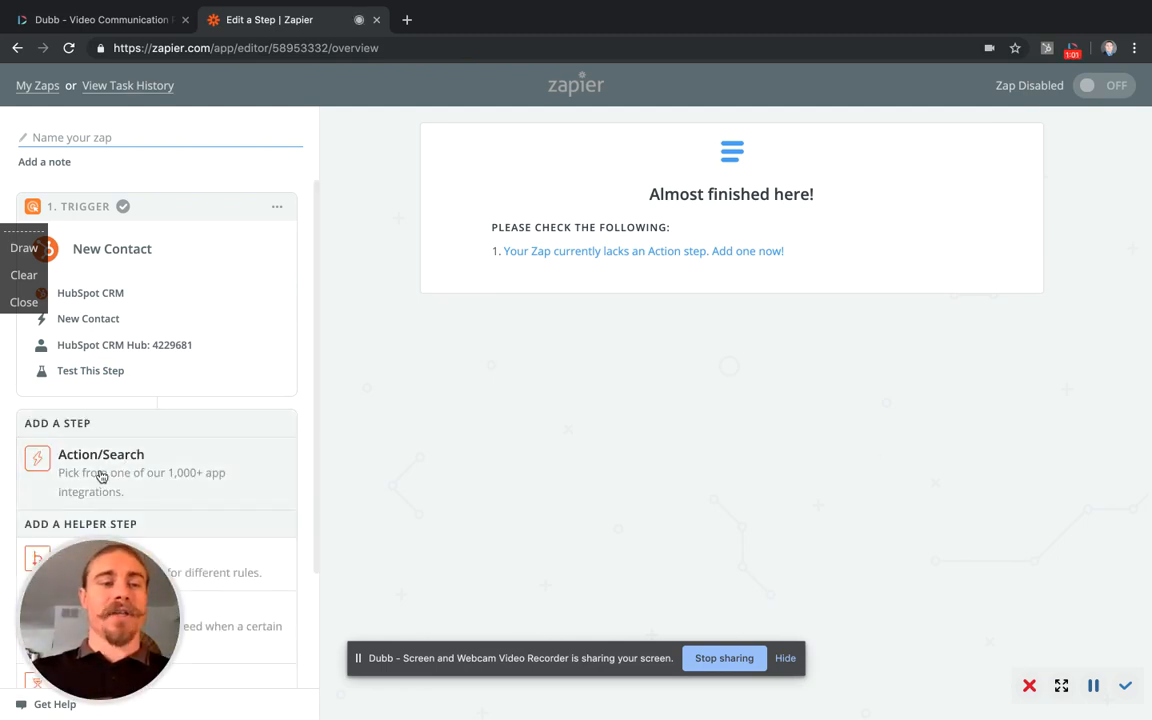
pyautogui.click(100, 470)
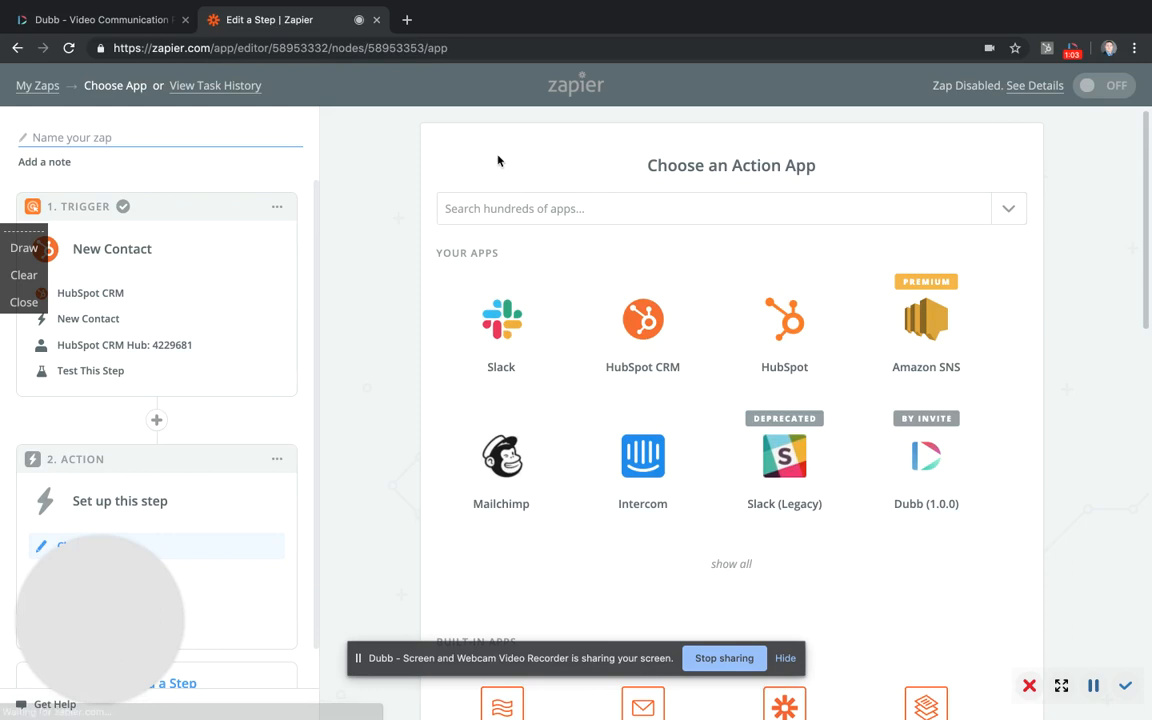
pyautogui.write('dubb')
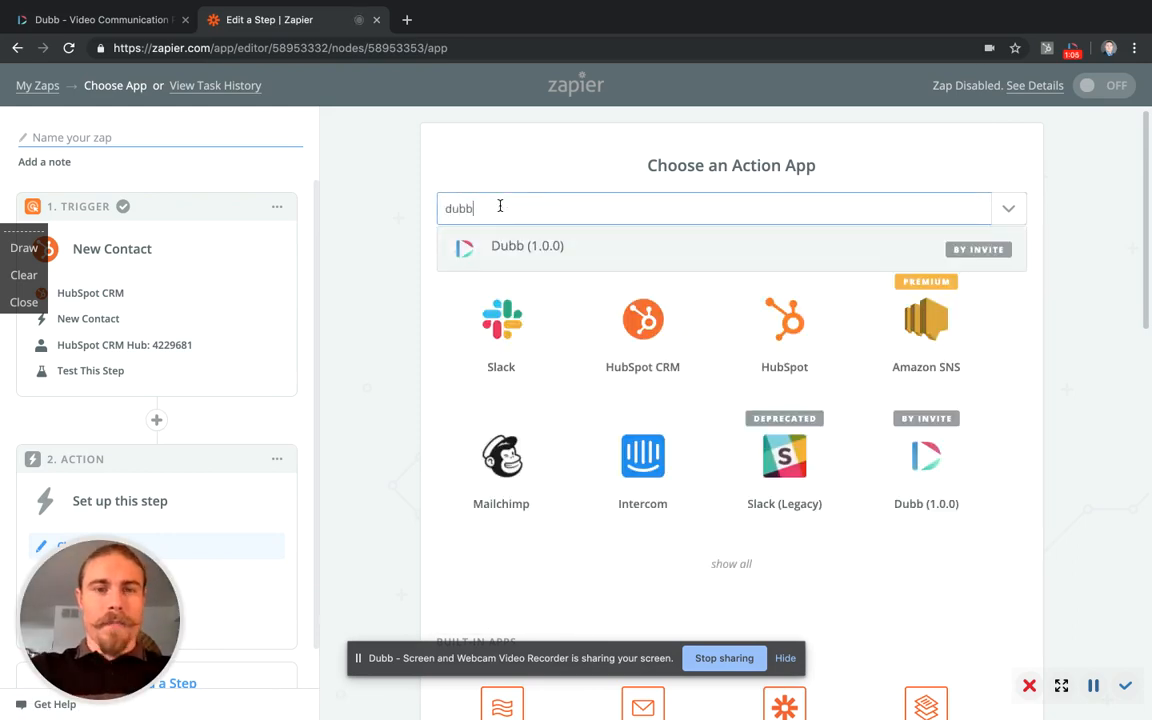
pyautogui.click(527, 245)
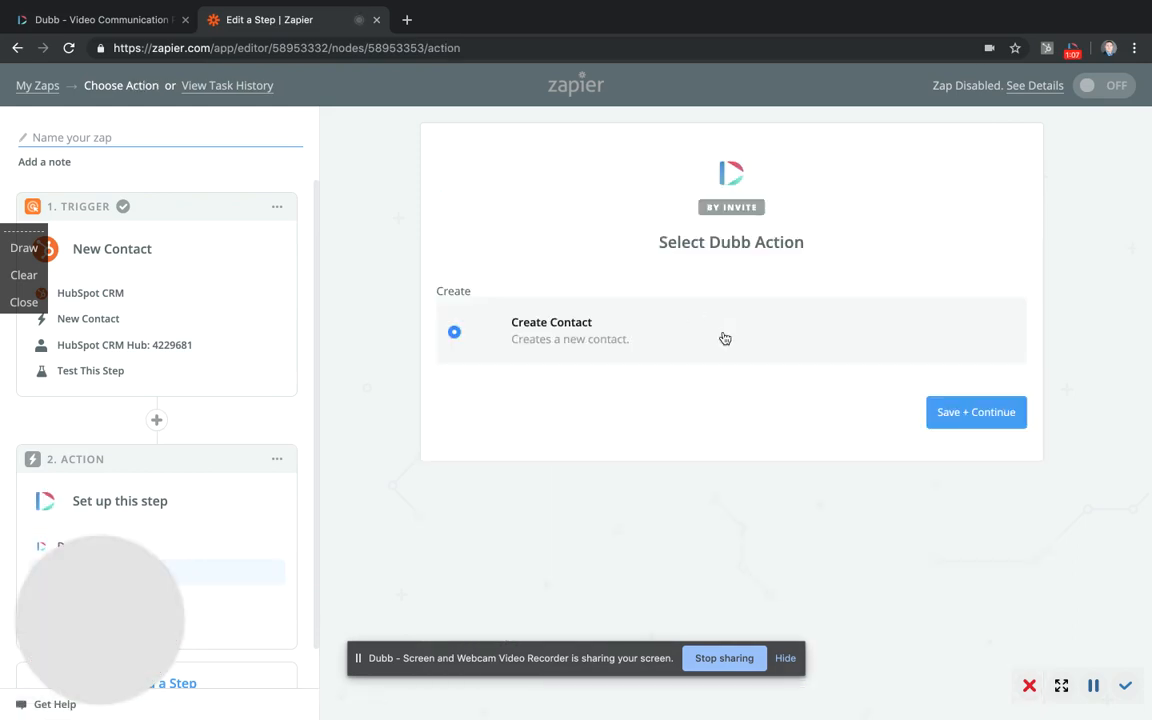
pyautogui.click(975, 412)
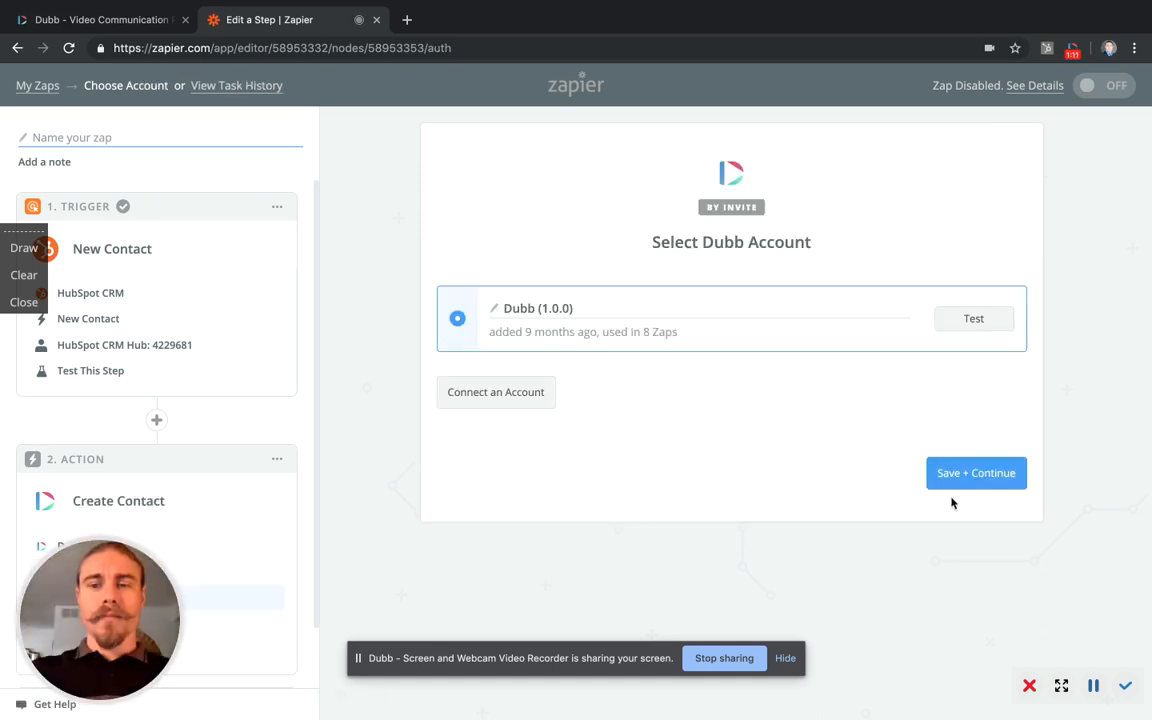
pyautogui.click(975, 472)
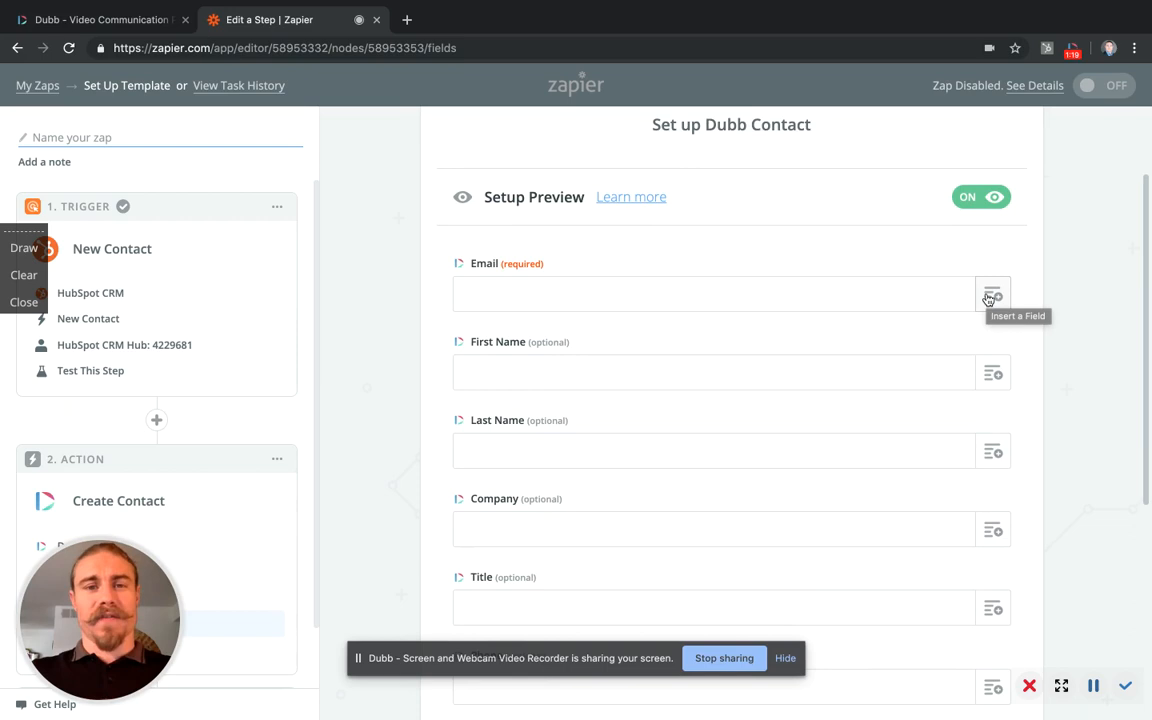
pyautogui.moveTo(991, 294)
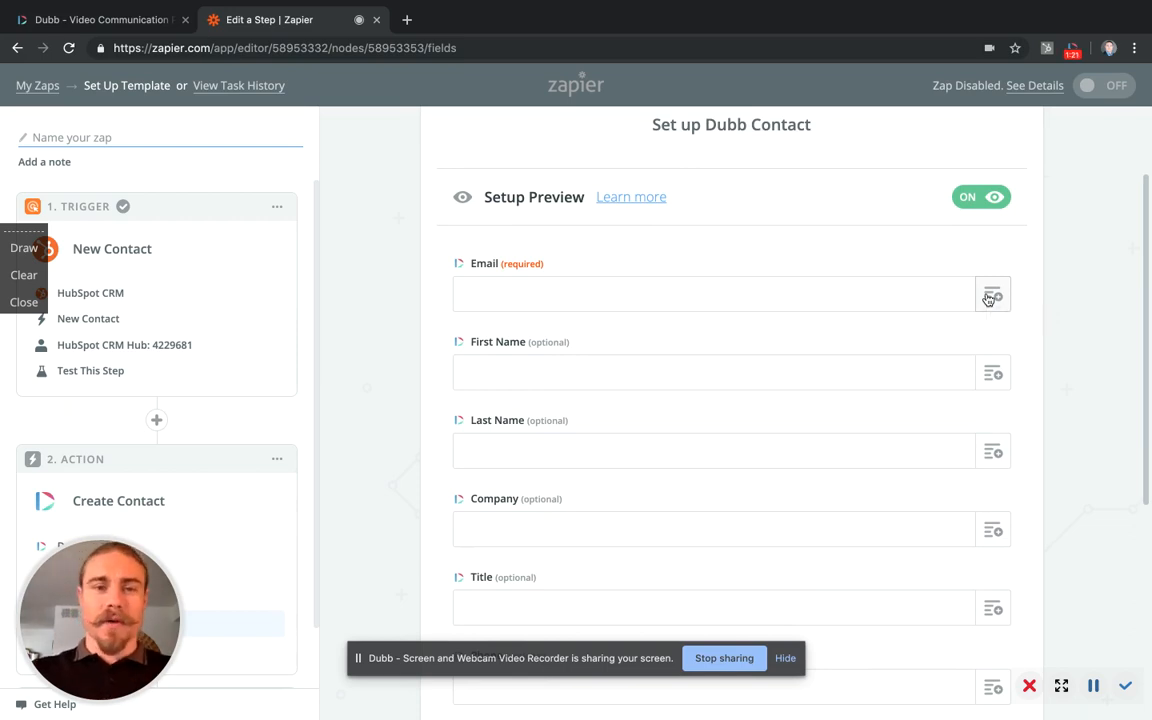
# - Map Dubb's Email, Last Name, Company, Title and Phone to the HubSpot contact's values
pyautogui.click(992, 294)
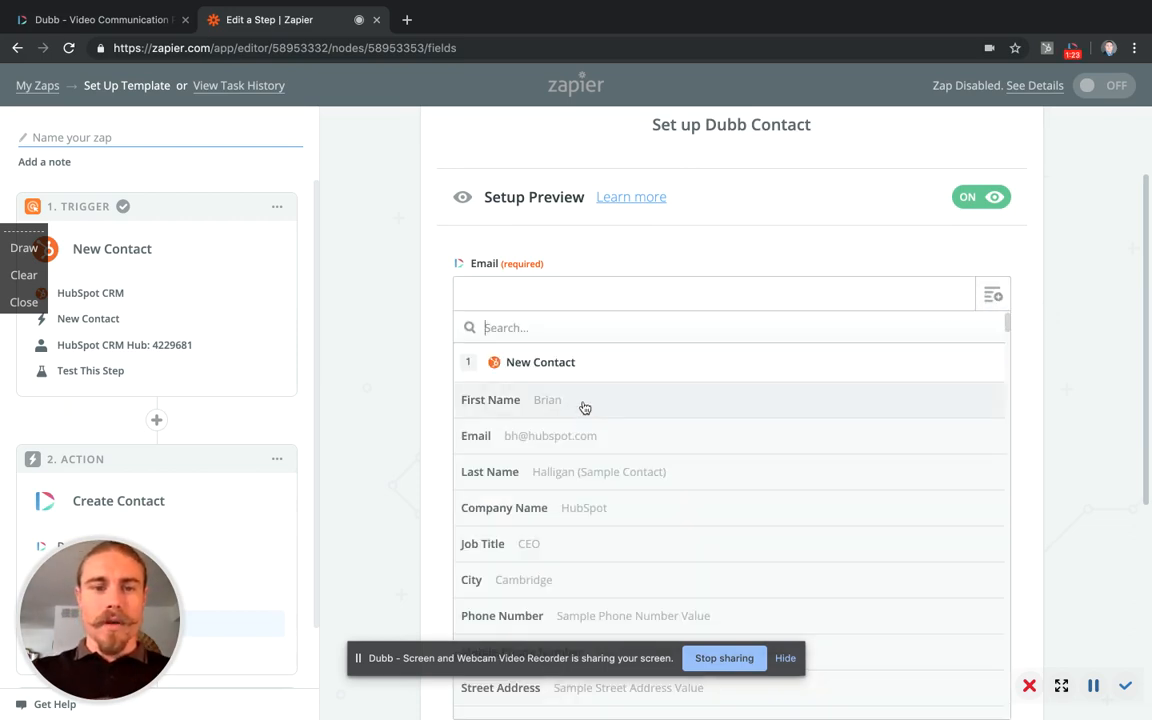
pyautogui.click(550, 435)
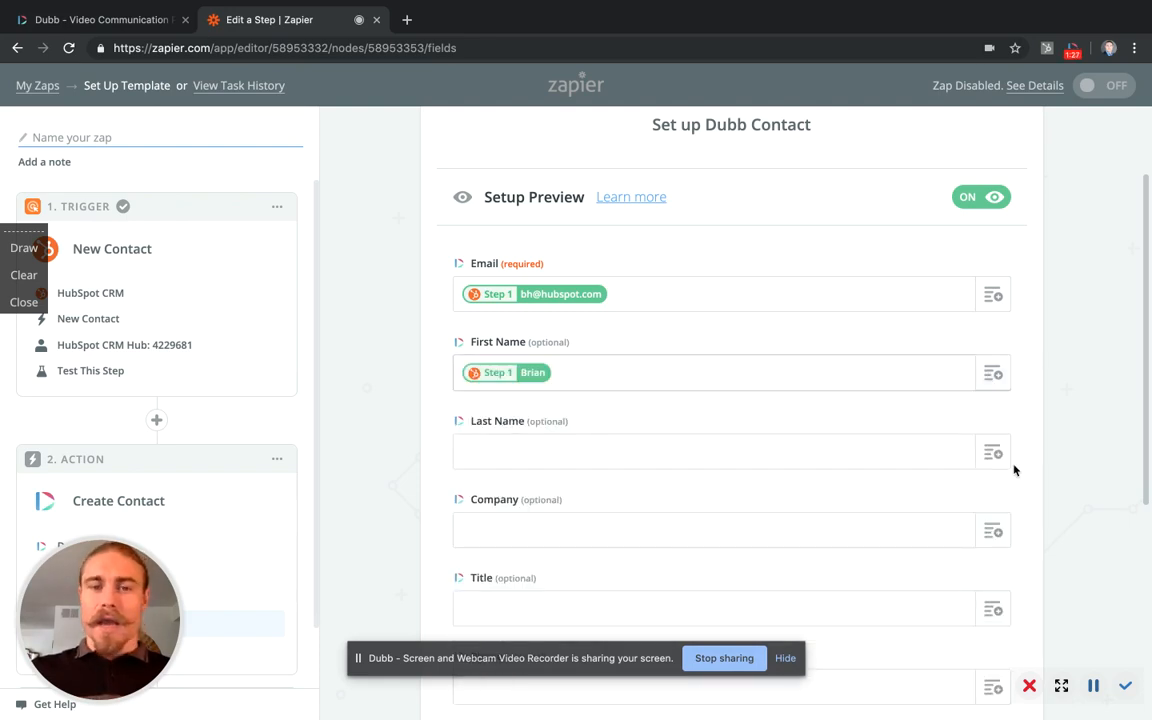
pyautogui.scroll(-3)
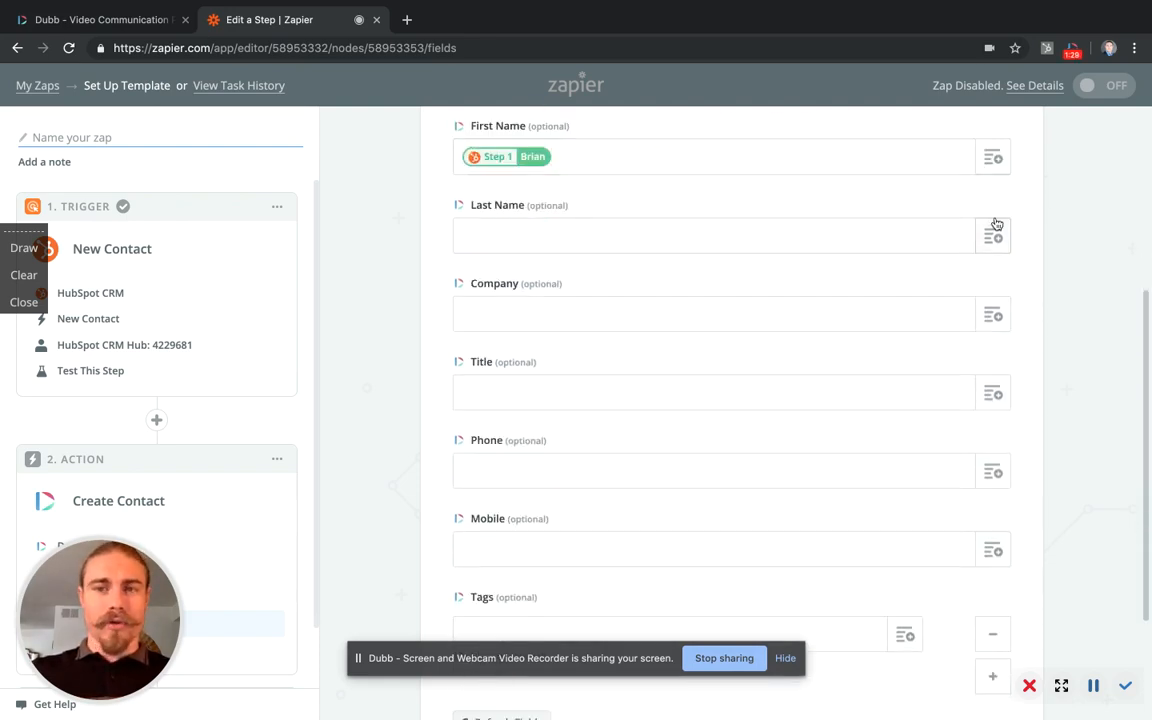
pyautogui.click(992, 235)
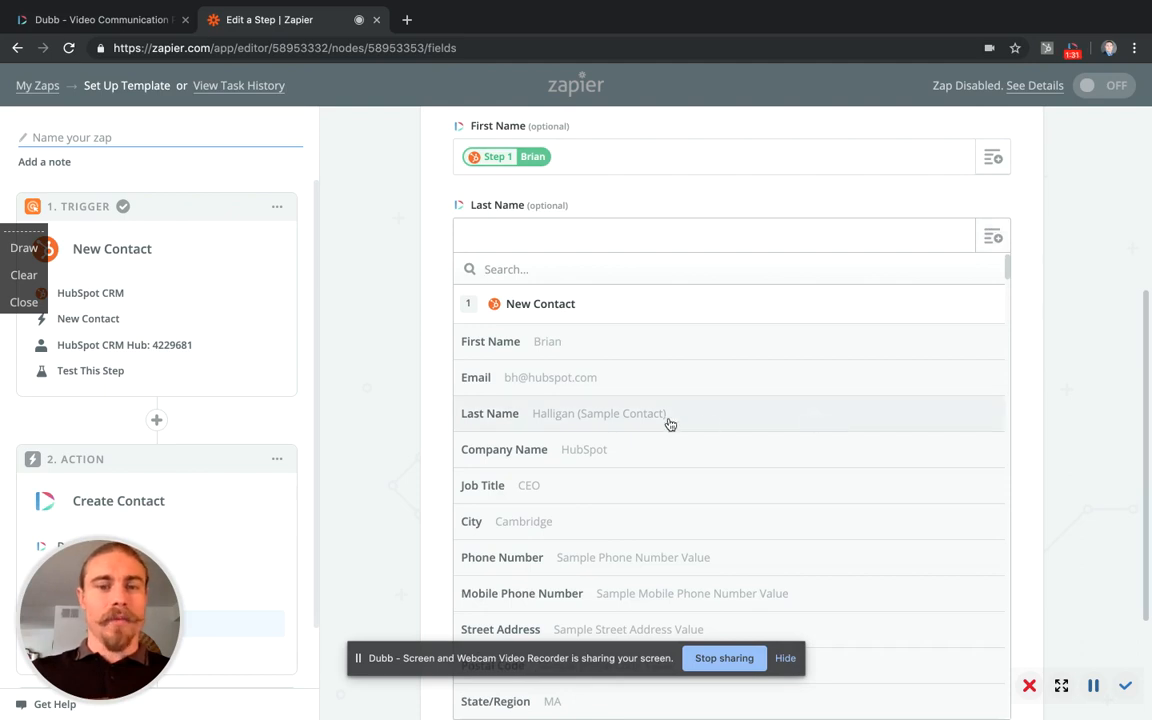
pyautogui.click(598, 413)
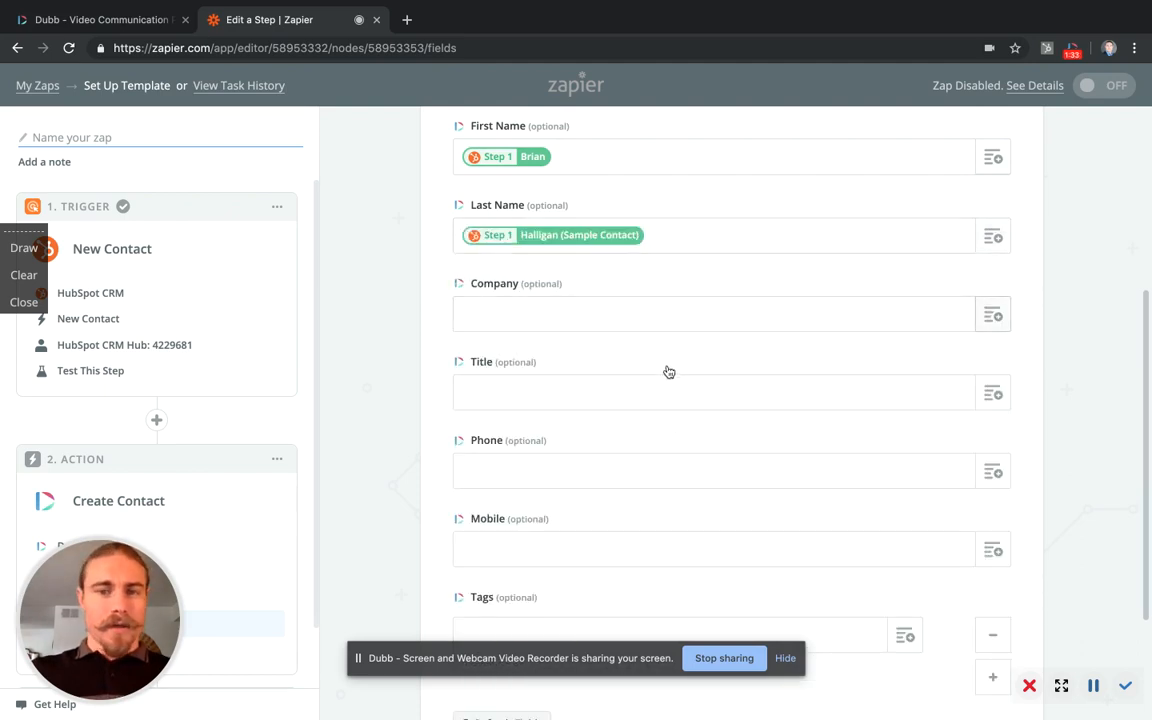
pyautogui.click(730, 314)
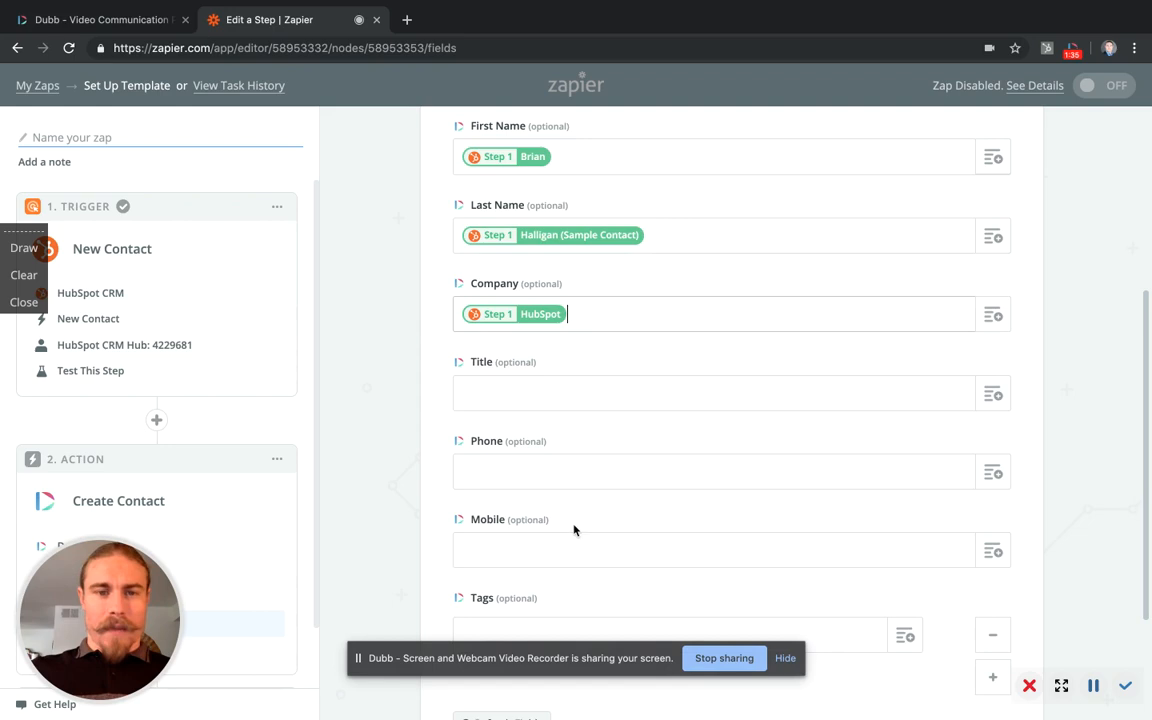
pyautogui.click(992, 392)
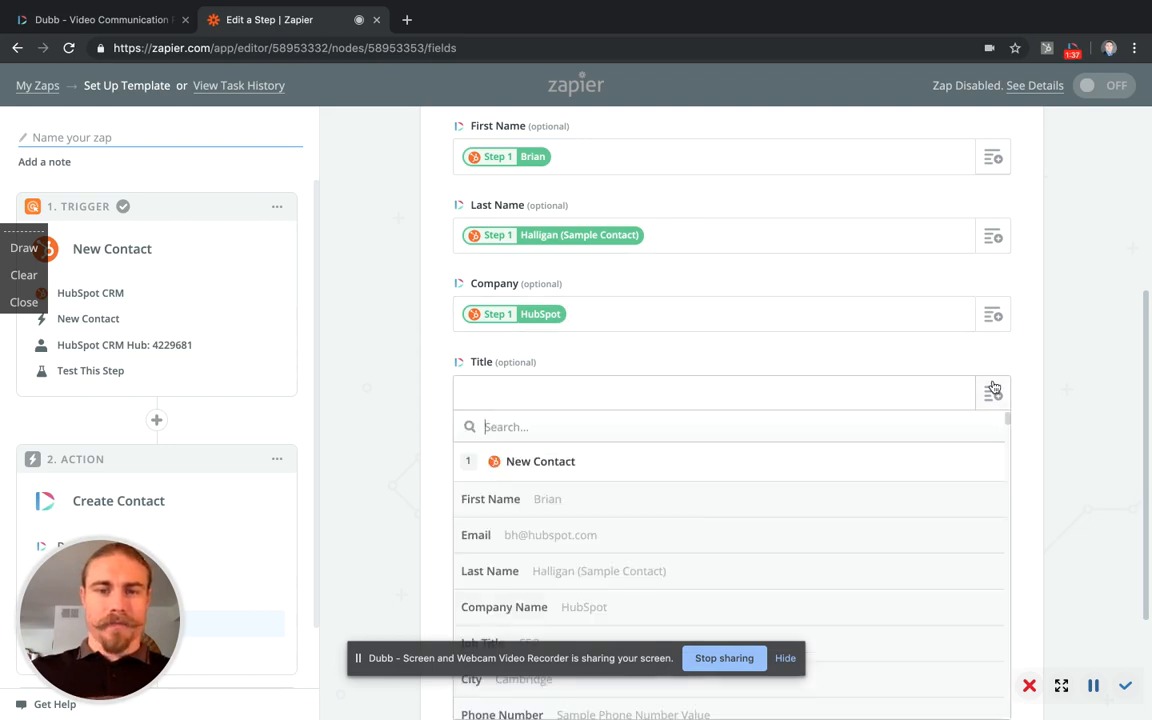
pyautogui.click(529, 641)
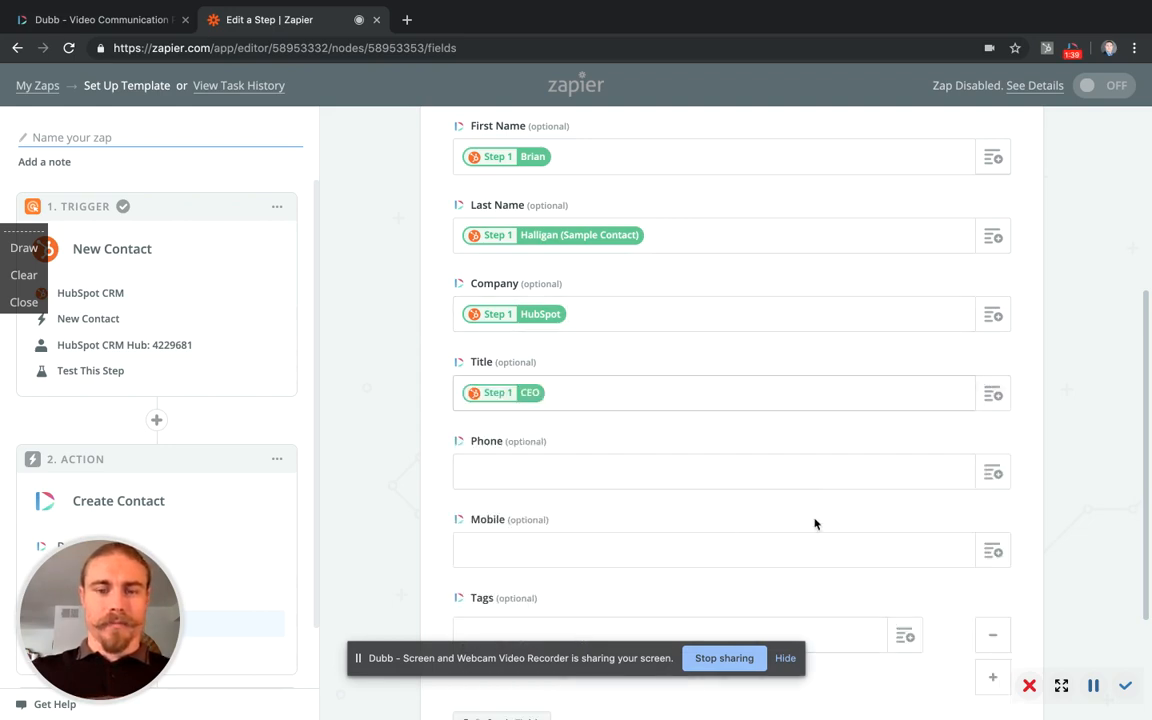
pyautogui.scroll(-3)
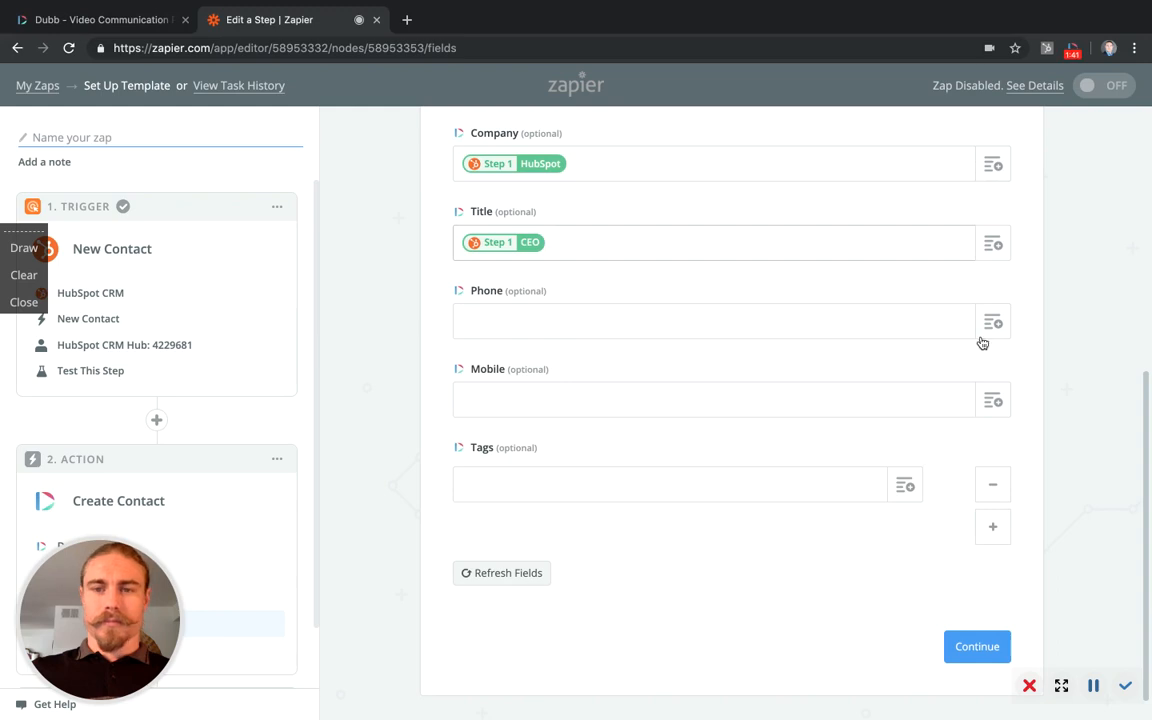
pyautogui.click(992, 321)
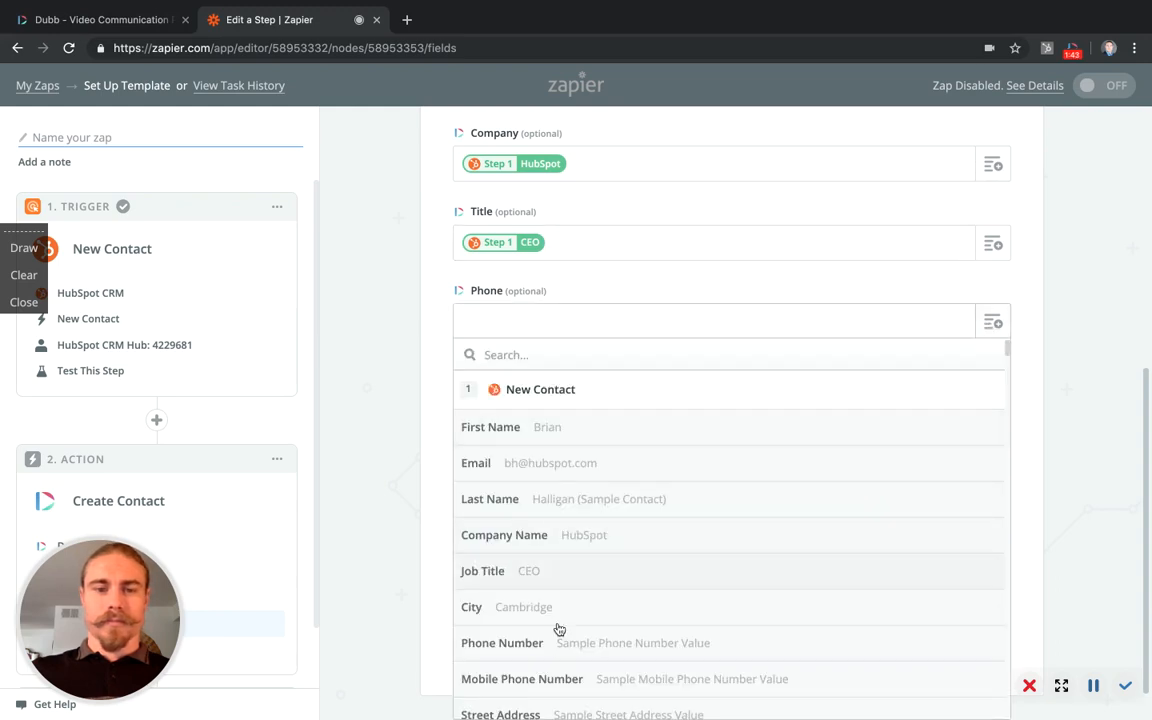
pyautogui.click(633, 643)
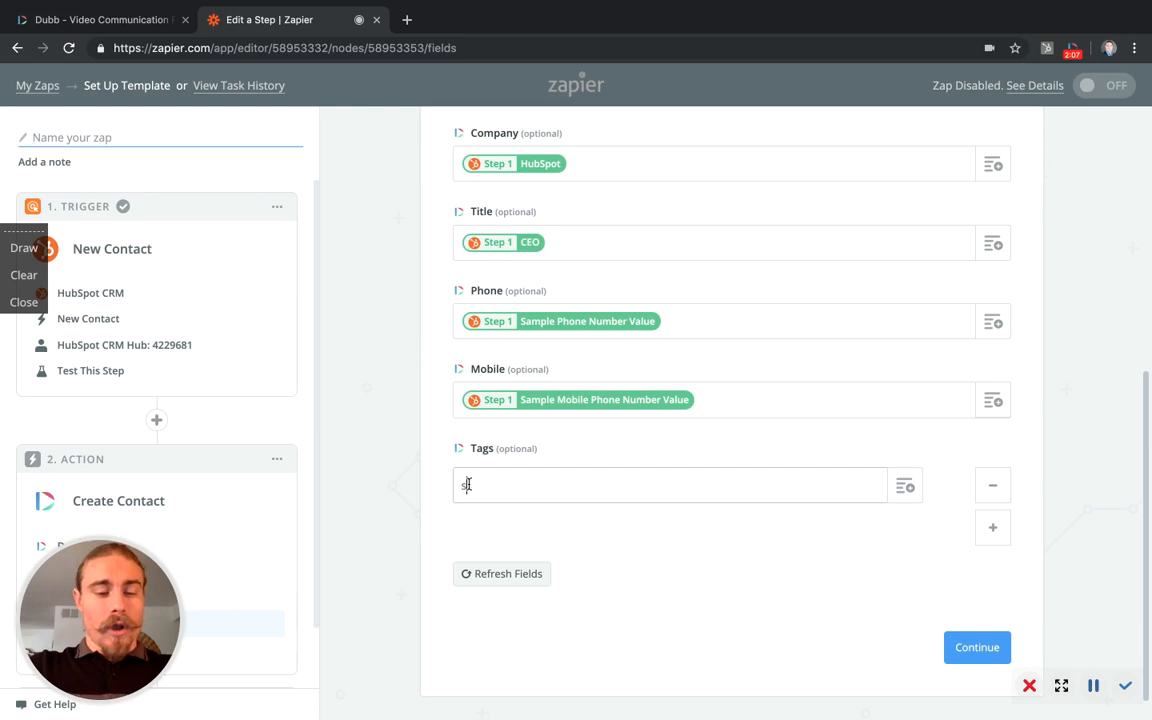
# - Tag new Dubb contacts 'send-video', then save the action without testing
pyautogui.write('send-video')
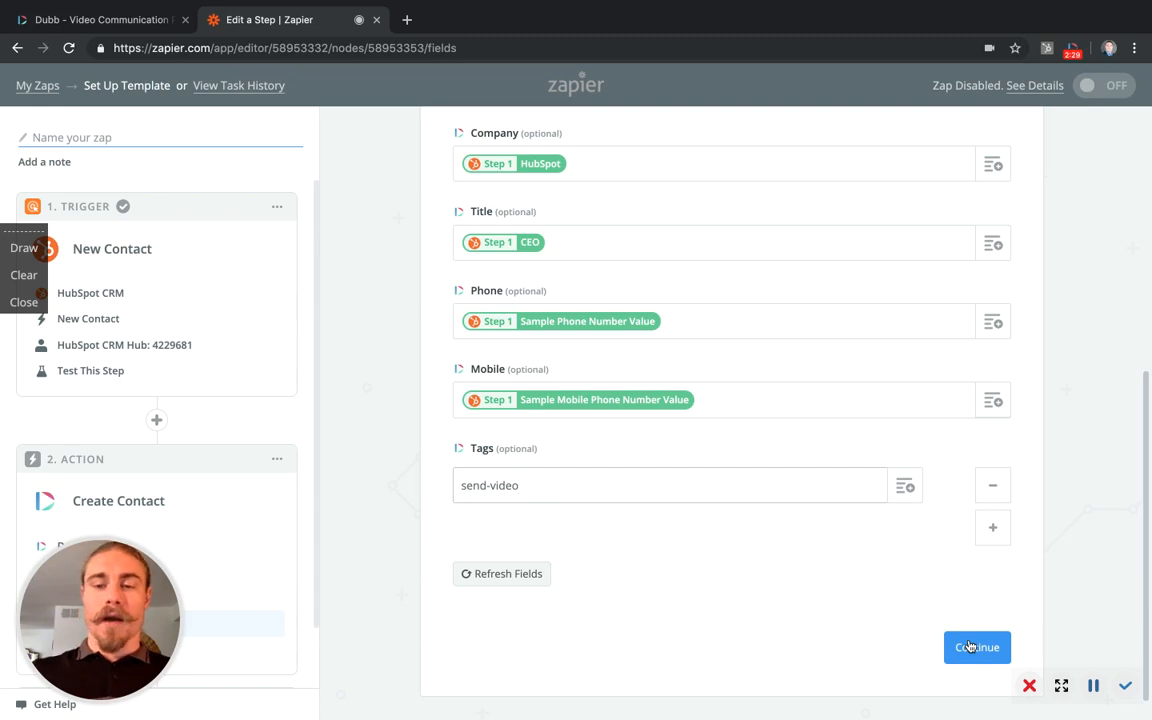
pyautogui.click(977, 647)
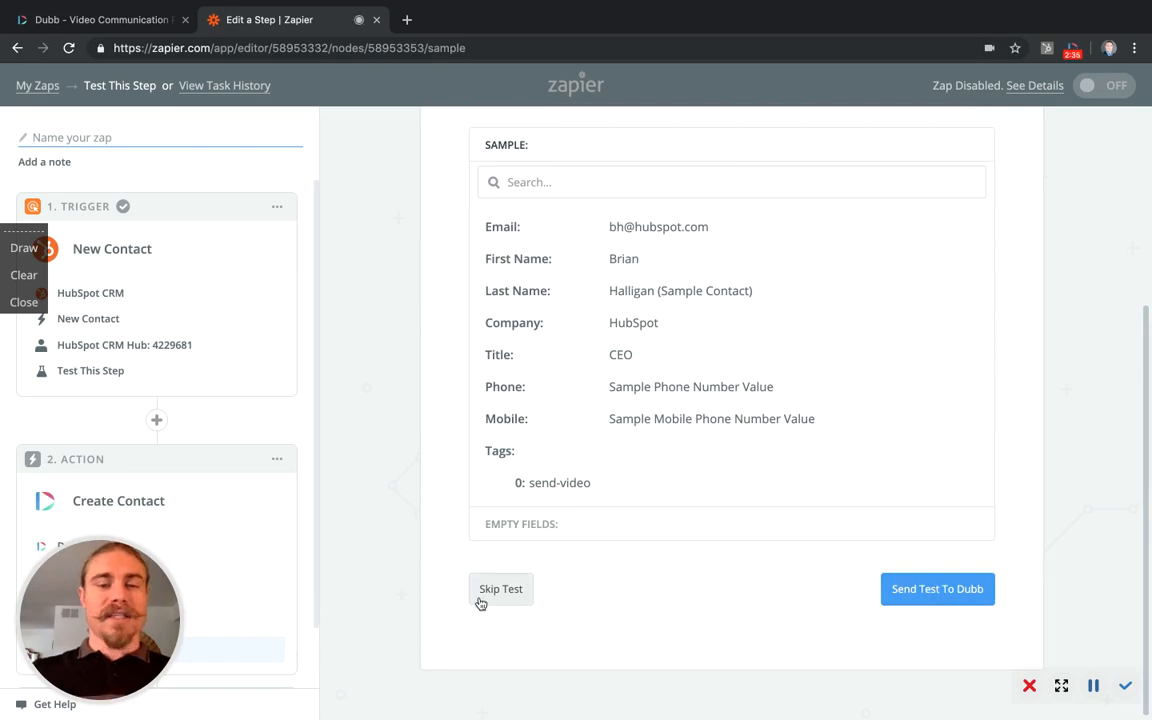
pyautogui.click(501, 588)
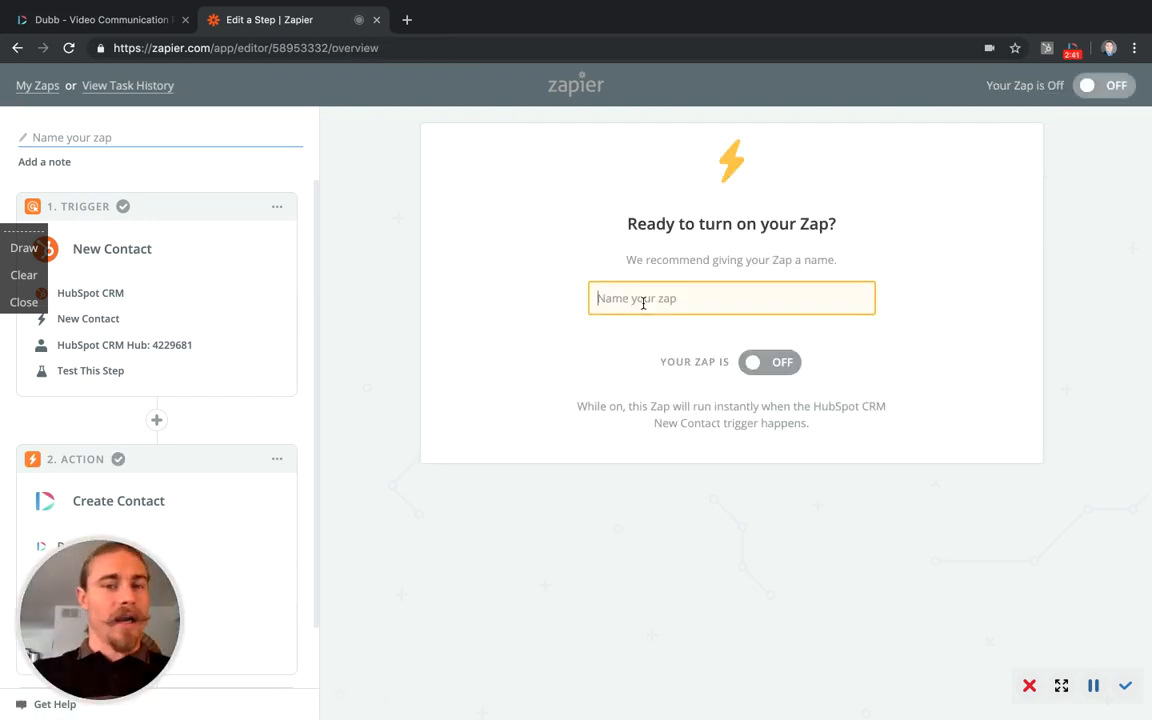
# - Name the Zap 'Contact sync hubspot/dubb' and switch it on
pyautogui.write('COn')
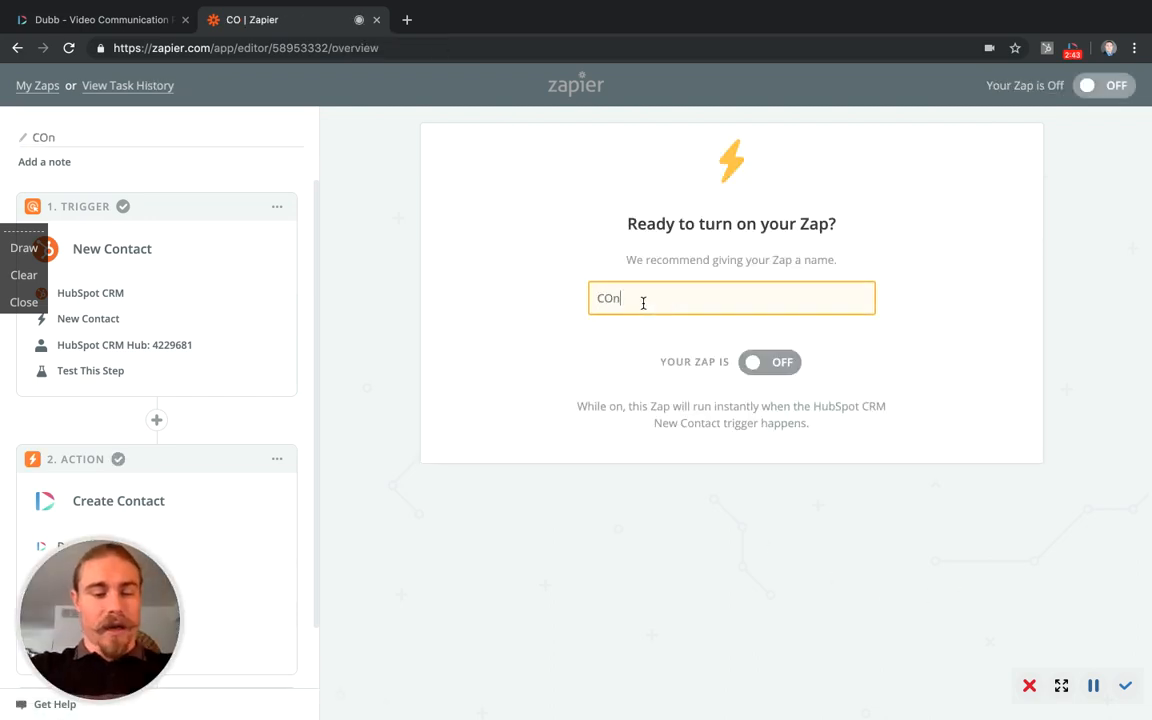
pyautogui.press('Backspace')
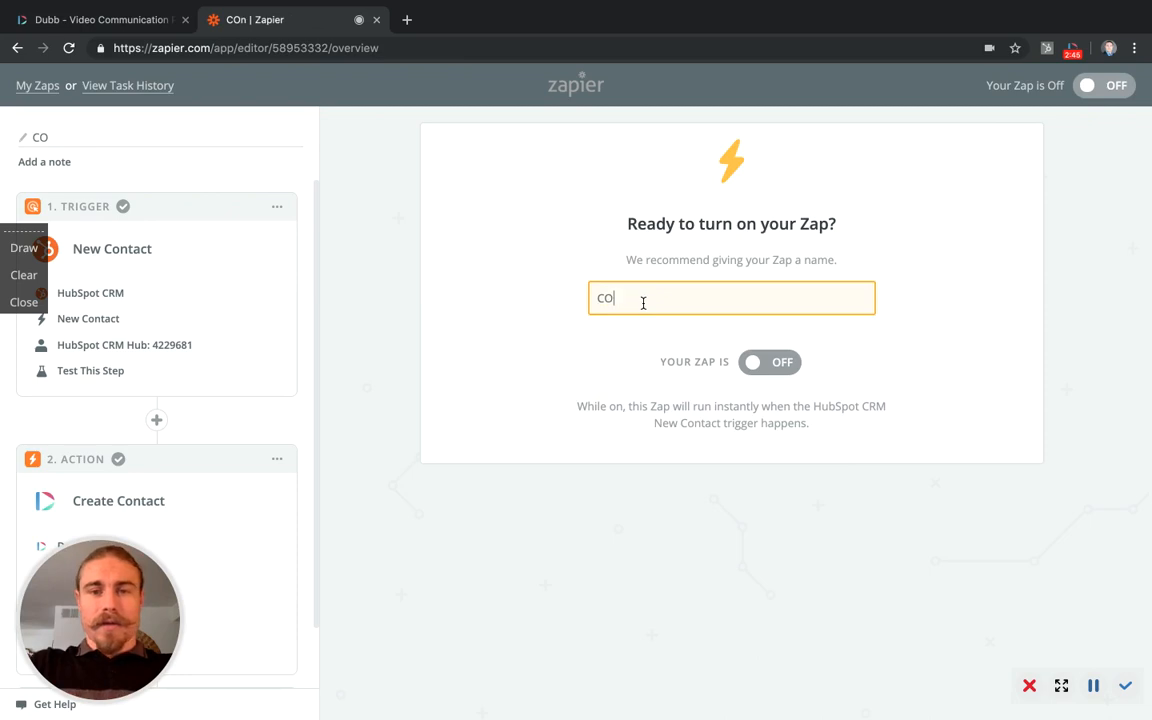
pyautogui.write('Contact sync hubp')
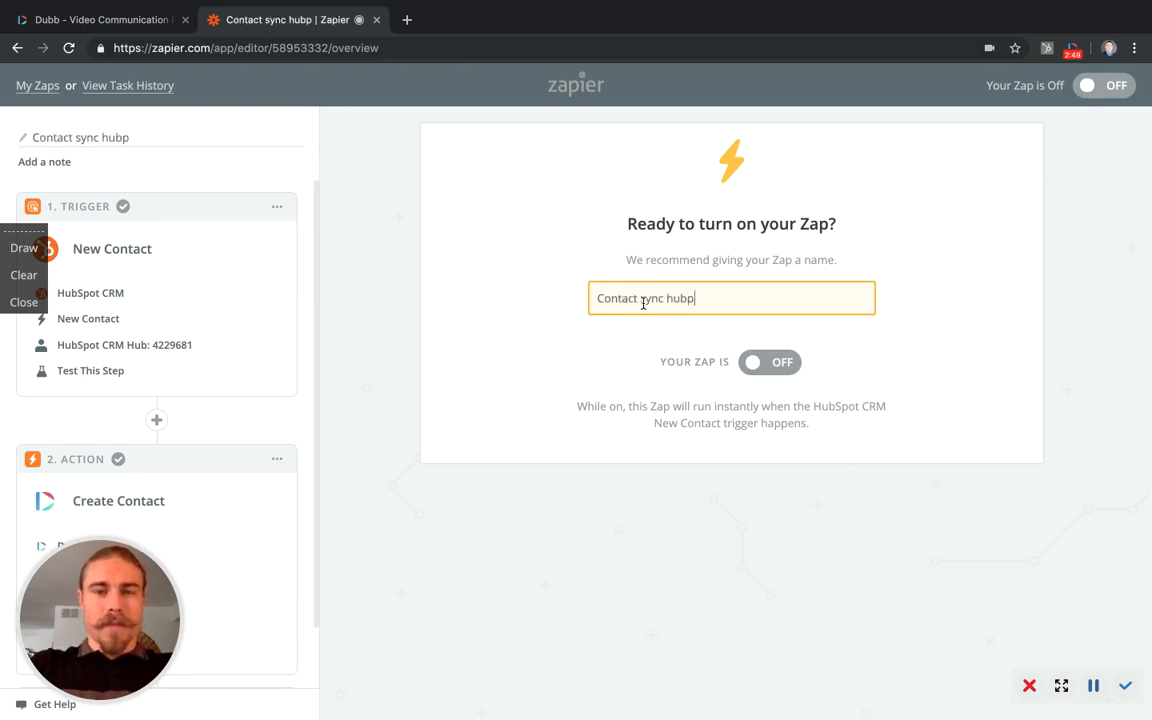
pyautogui.write('spot/dub')
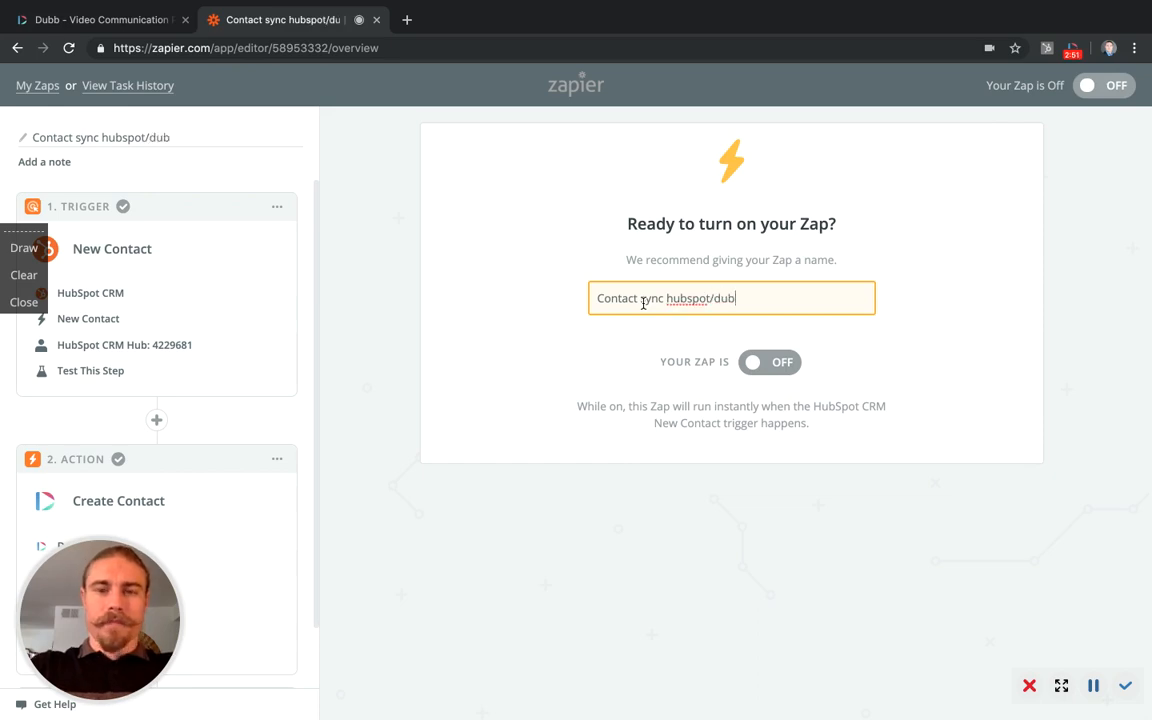
pyautogui.write('b')
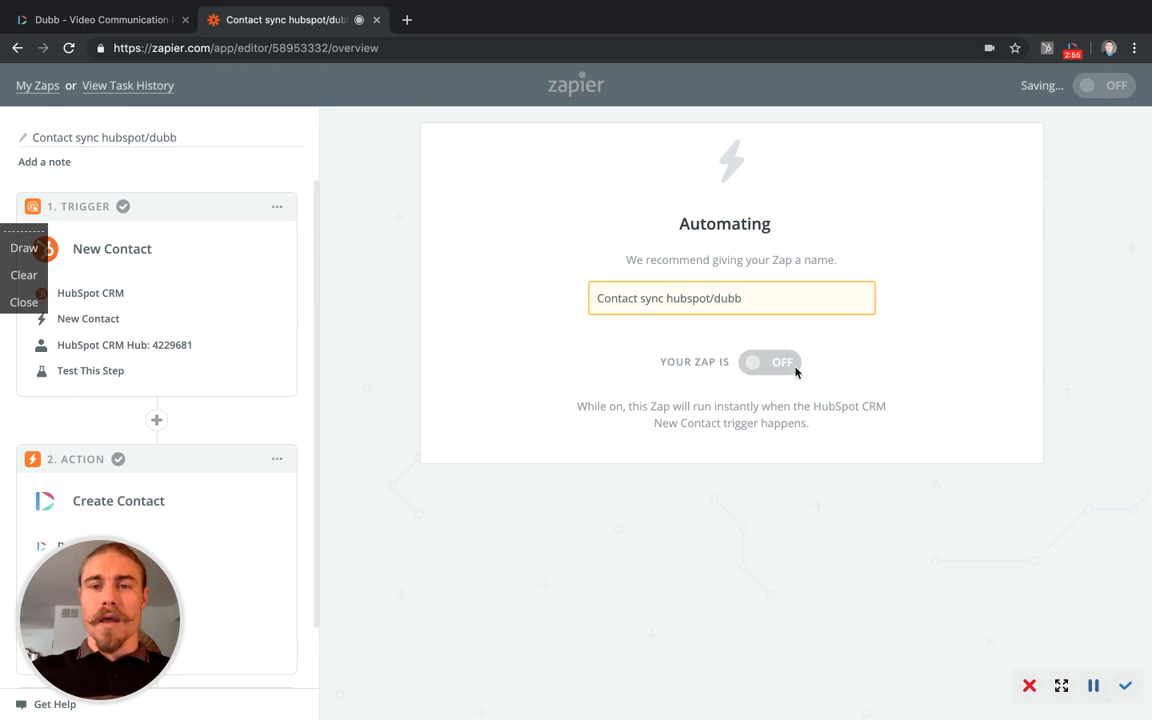
pyautogui.click(770, 362)
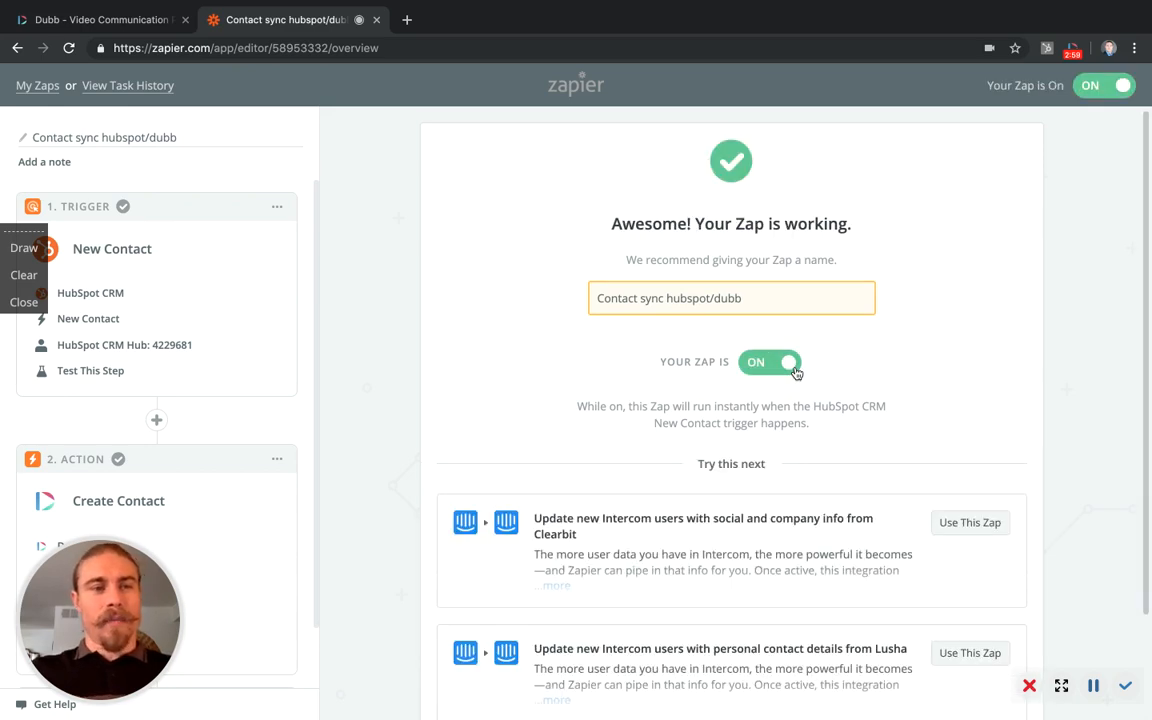
pyautogui.moveTo(112, 248)
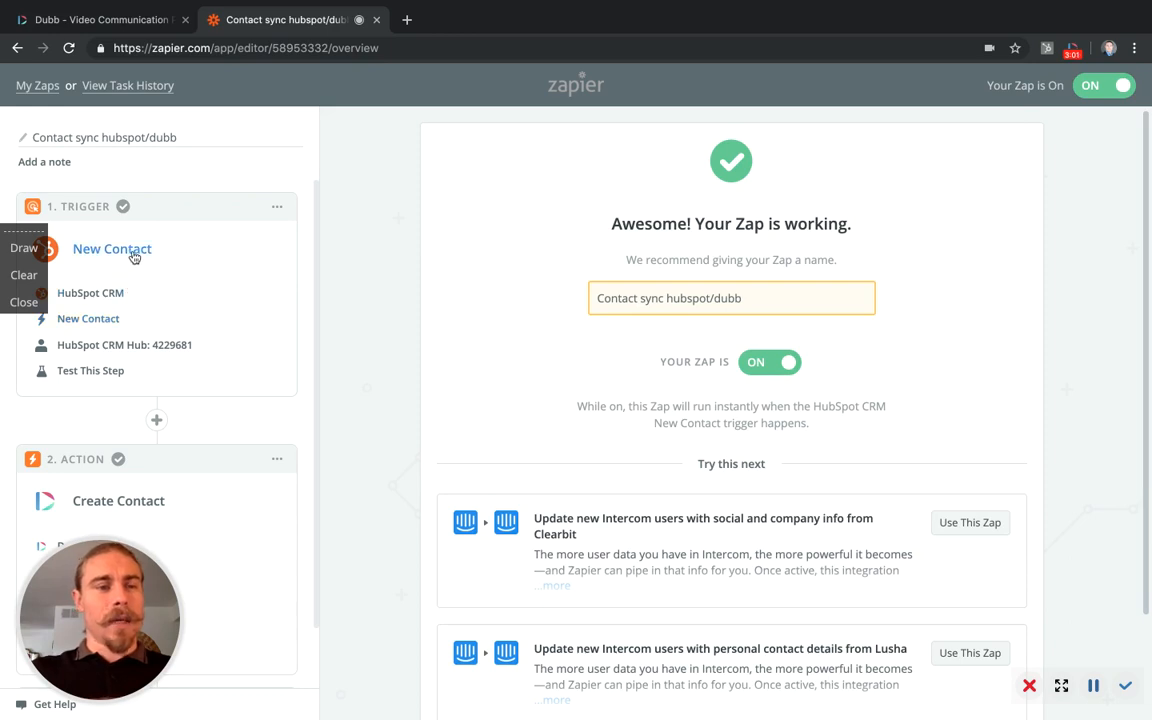
pyautogui.moveTo(251, 484)
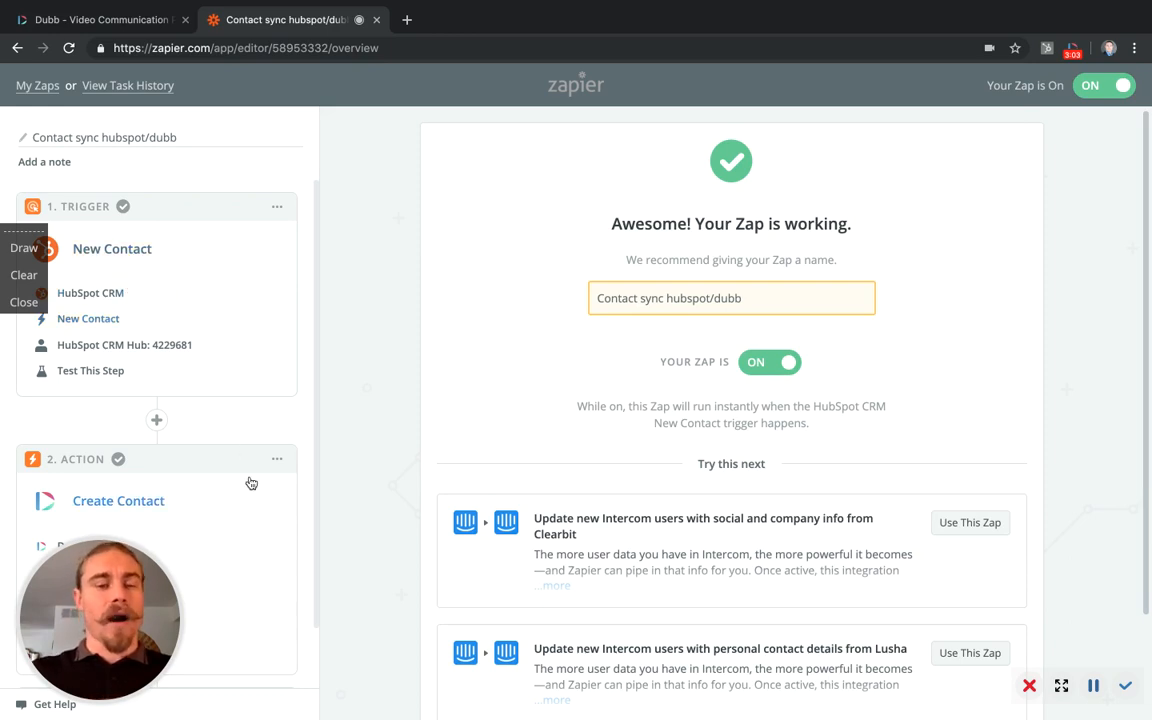